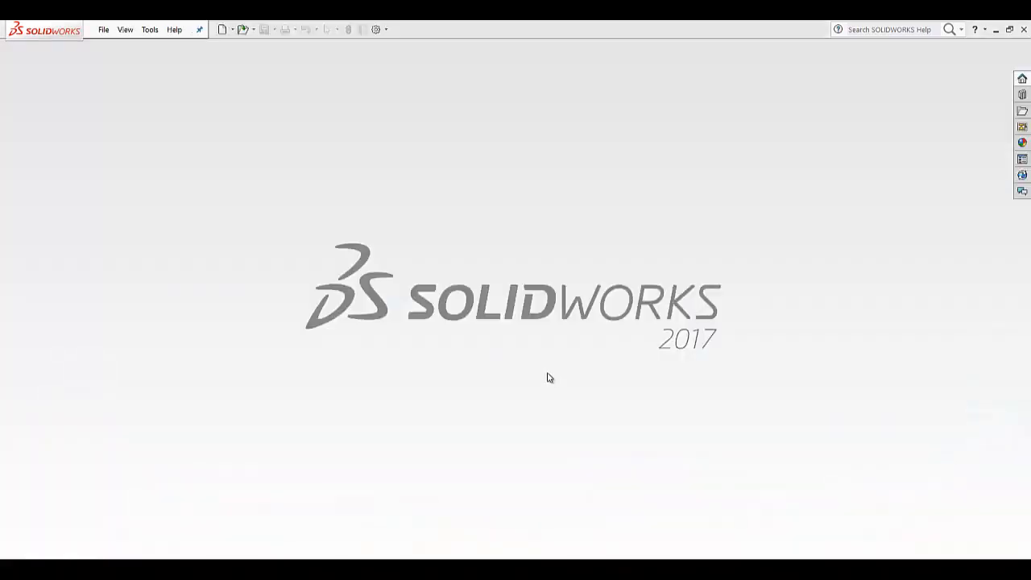
pyautogui.moveTo(544, 325)
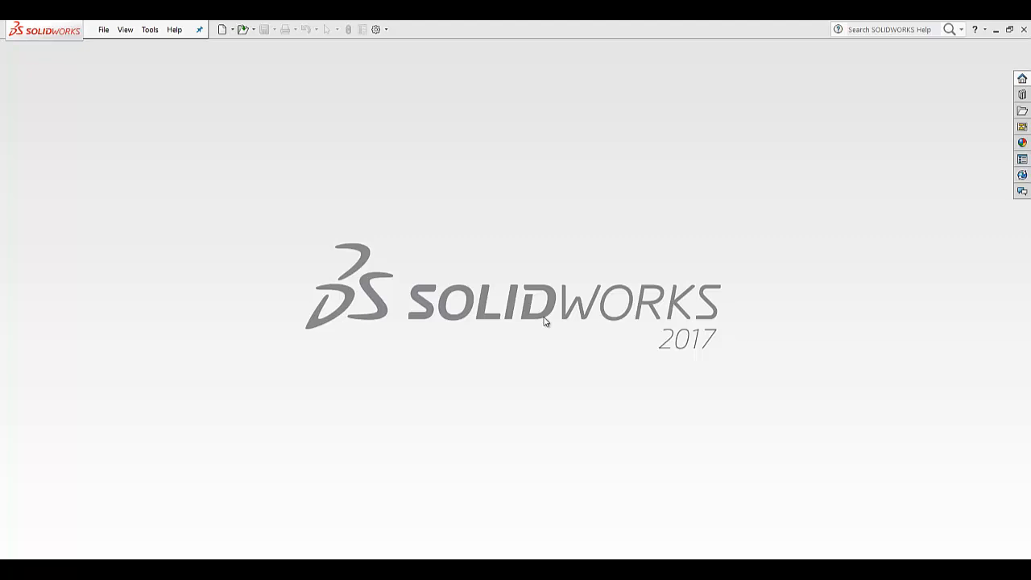
pyautogui.moveTo(358, 202)
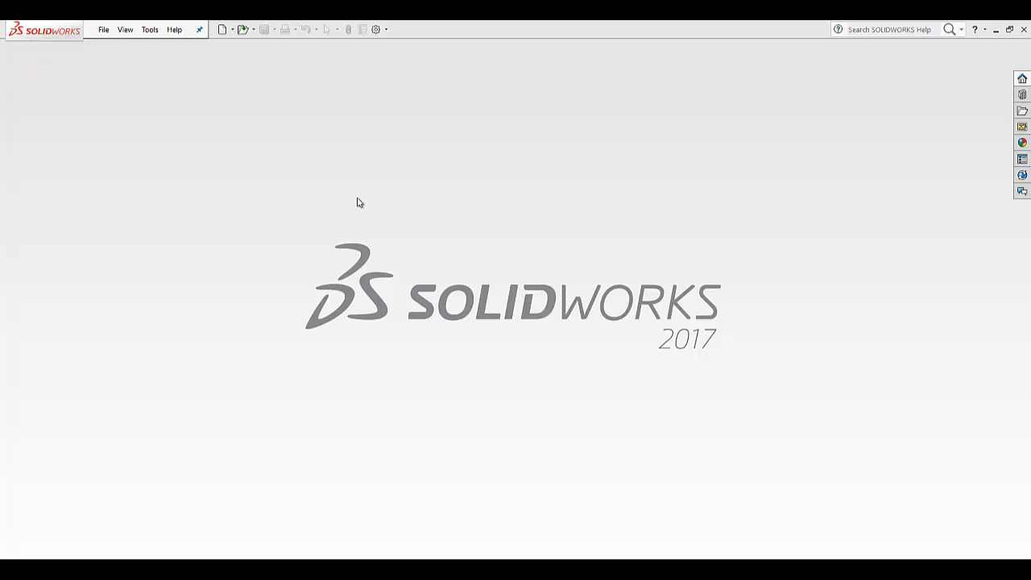
# Create a new part document through File > New using the Part template
pyautogui.click(103, 30)
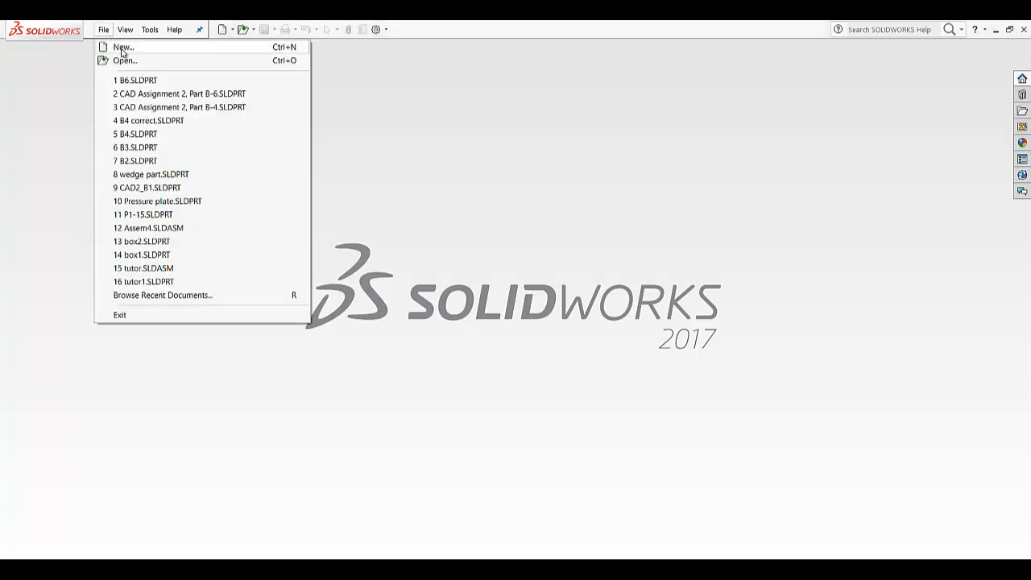
pyautogui.click(123, 47)
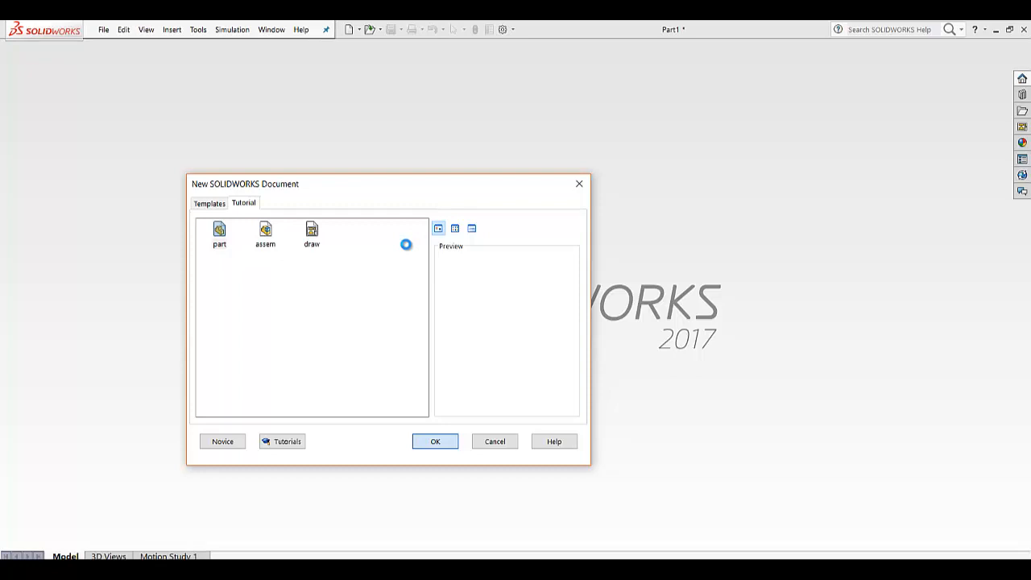
pyautogui.click(435, 441)
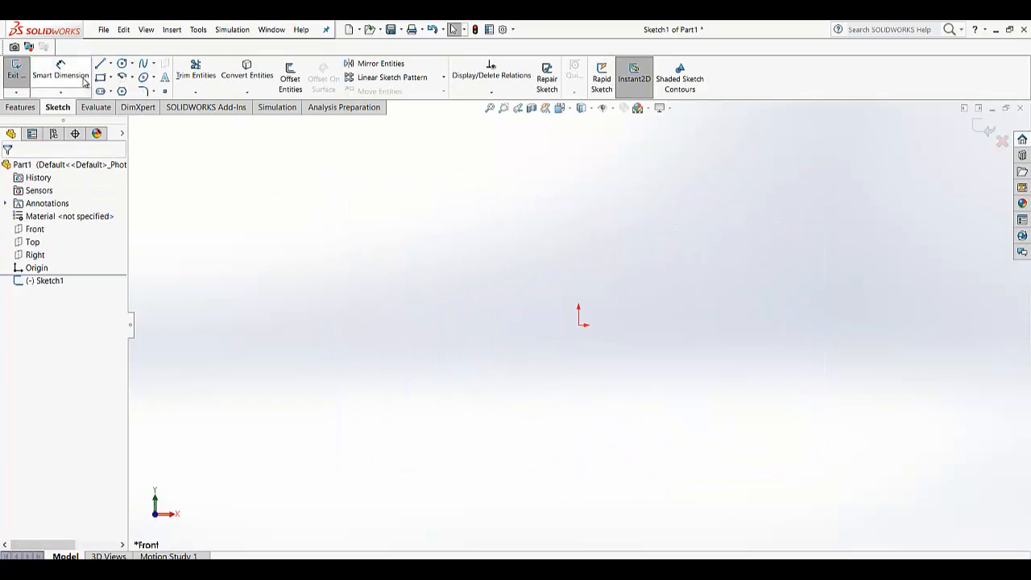
pyautogui.moveTo(101, 65)
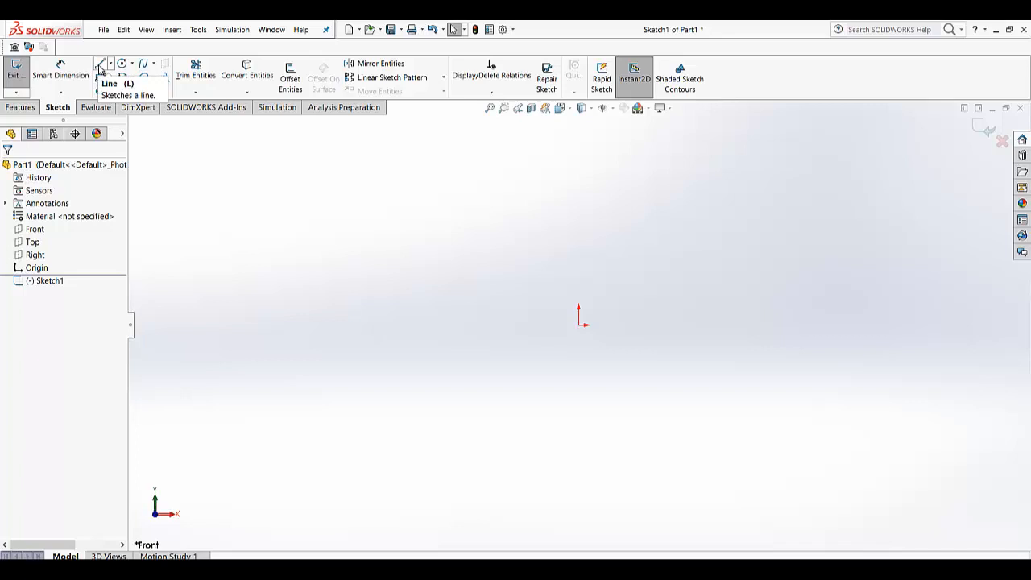
# Draw a closed seven-sided line outline starting at the origin, then exit the Line tool
pyautogui.click(100, 66)
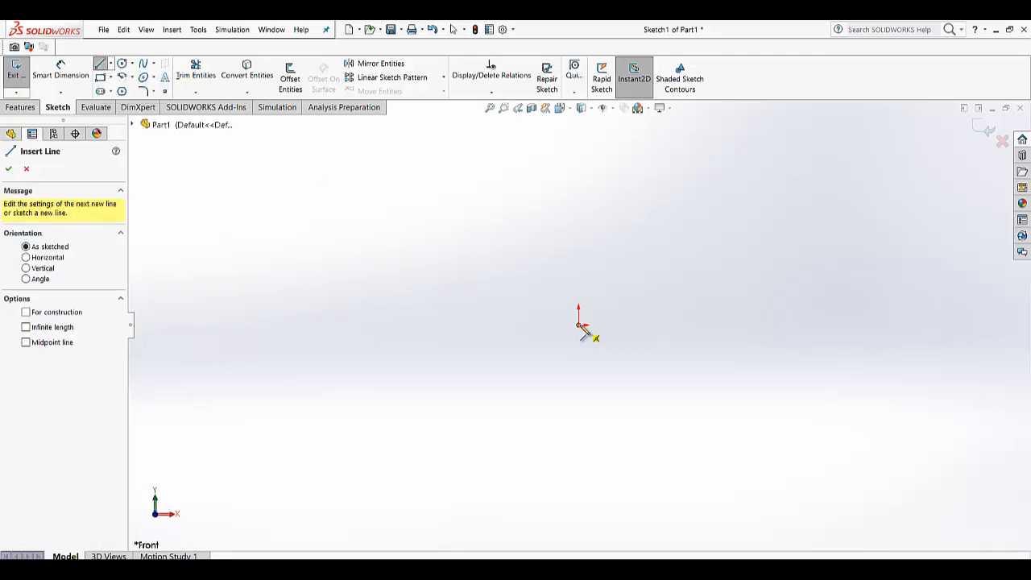
pyautogui.click(834, 326)
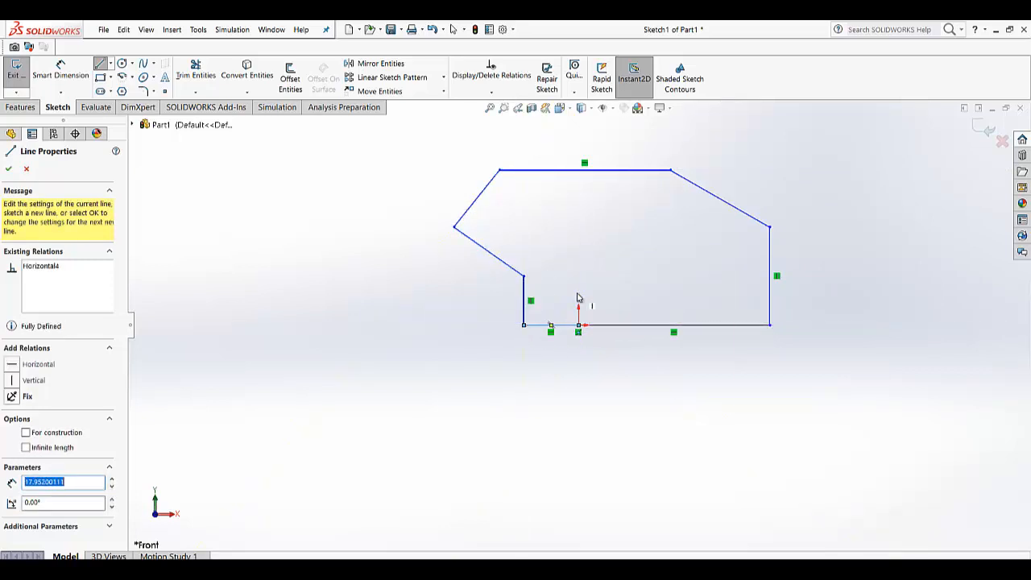
pyautogui.click(9, 169)
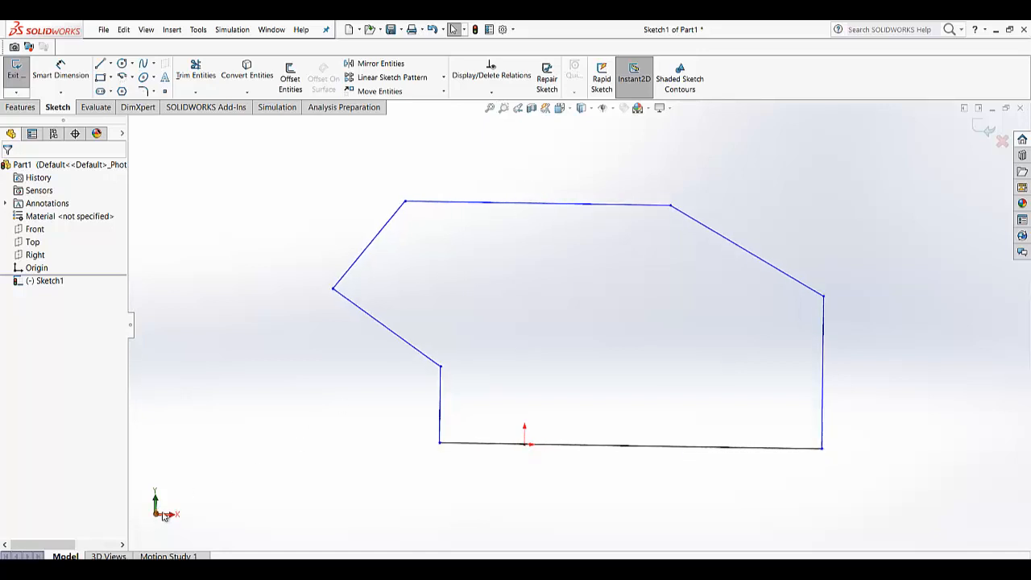
# Set the upper-left slanted edge to length 25, and the lower-left edge to 340° and 25
pyautogui.click(724, 237)
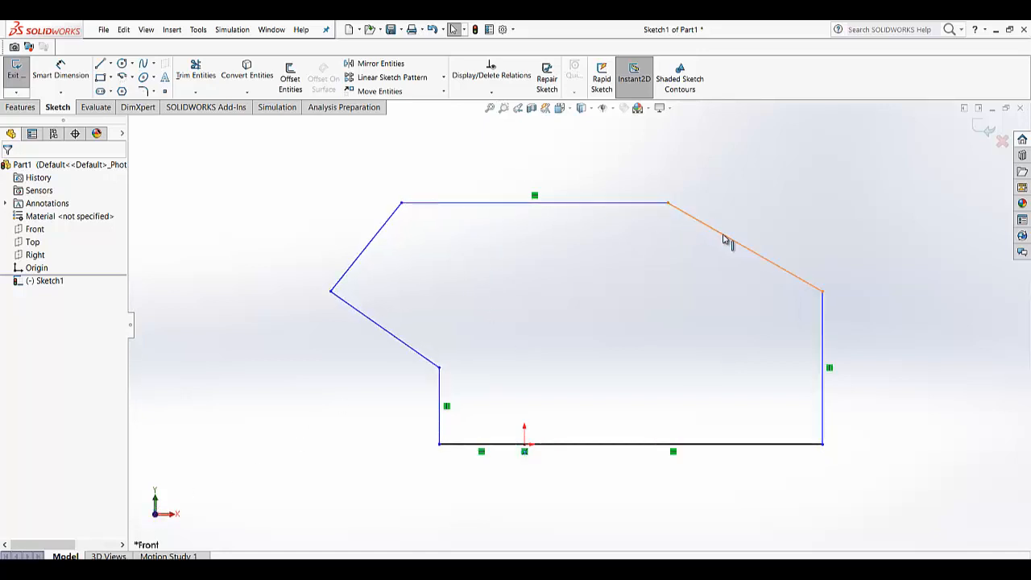
pyautogui.click(741, 246)
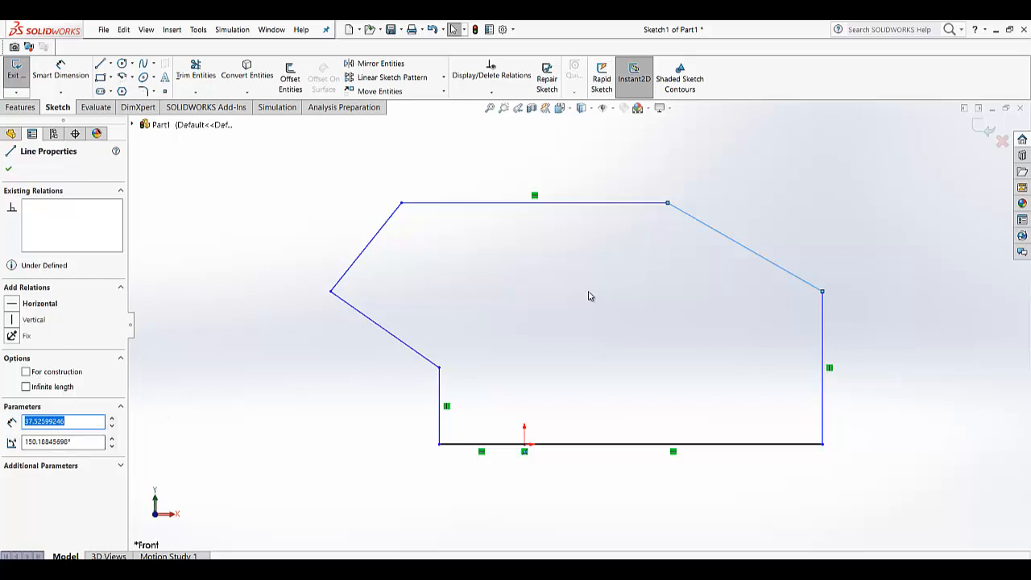
pyautogui.click(822, 366)
pyautogui.write('25')
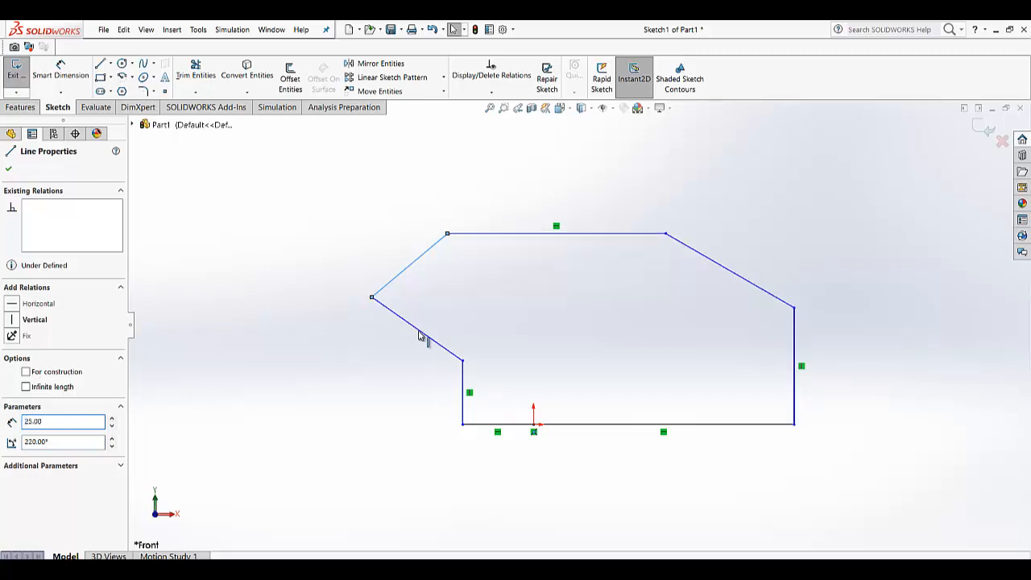
pyautogui.moveTo(429, 336); pyautogui.dragTo(462, 360)
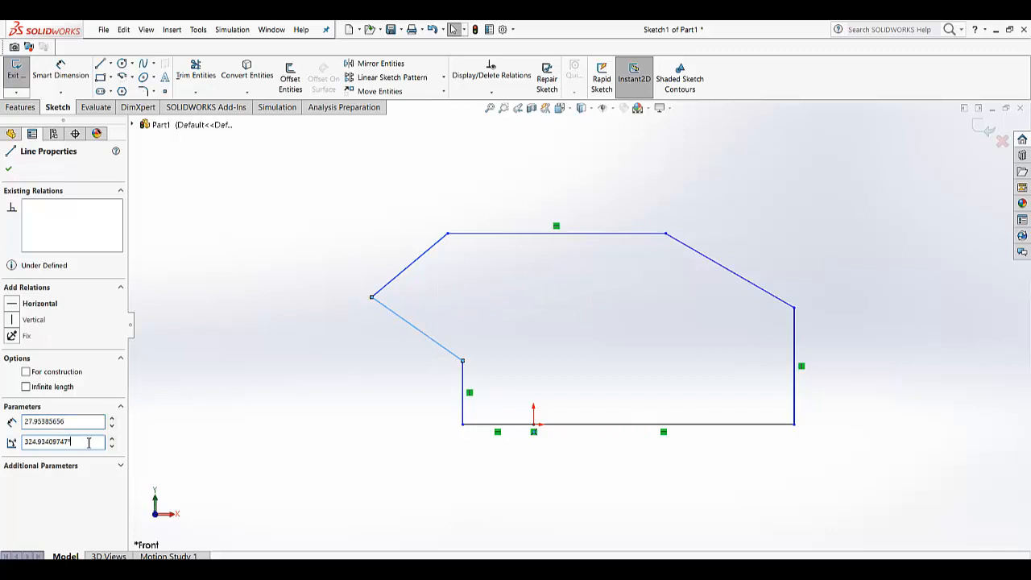
pyautogui.tripleClick(61, 442)
pyautogui.write('340')
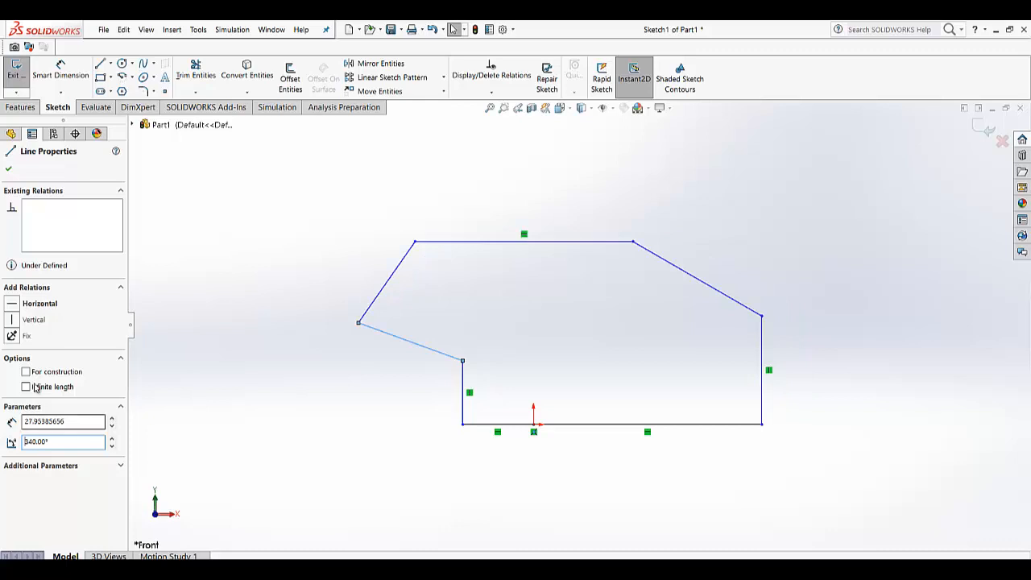
pyautogui.tripleClick(60, 420)
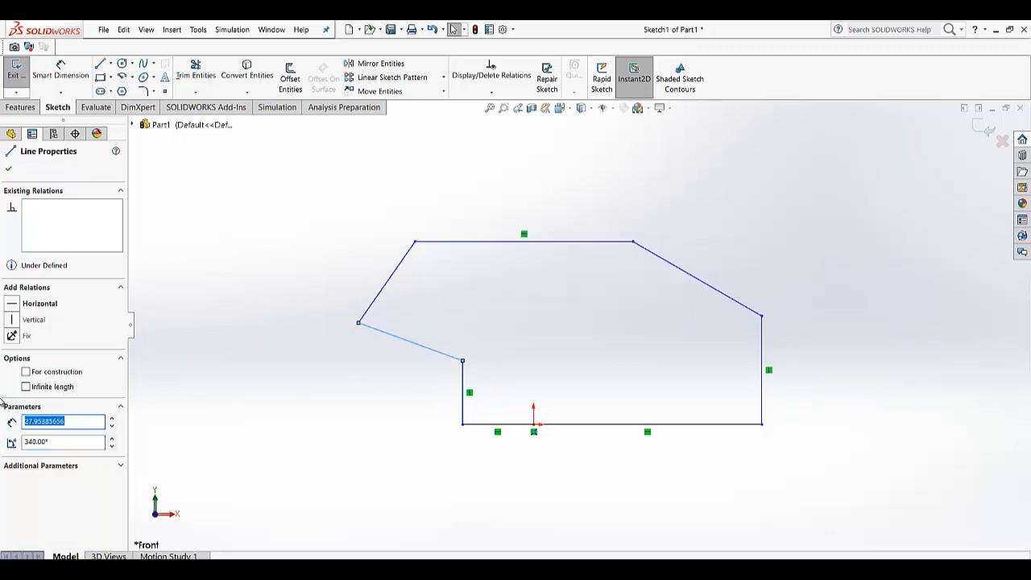
pyautogui.write('25.00')
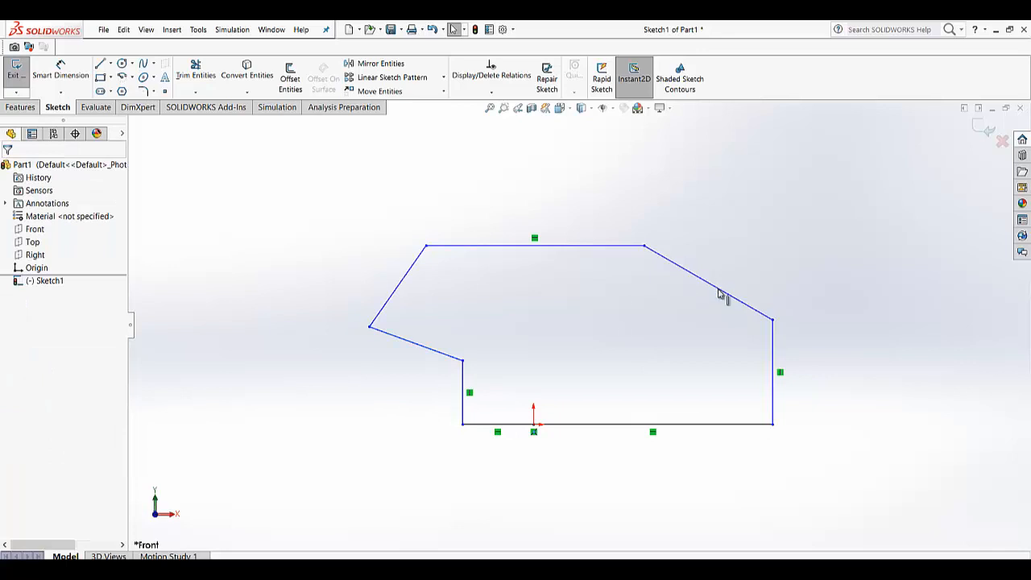
# Reselect the 25-long upper-left slanted edge and open the New SOLIDWORKS Document dialog
pyautogui.click(707, 283)
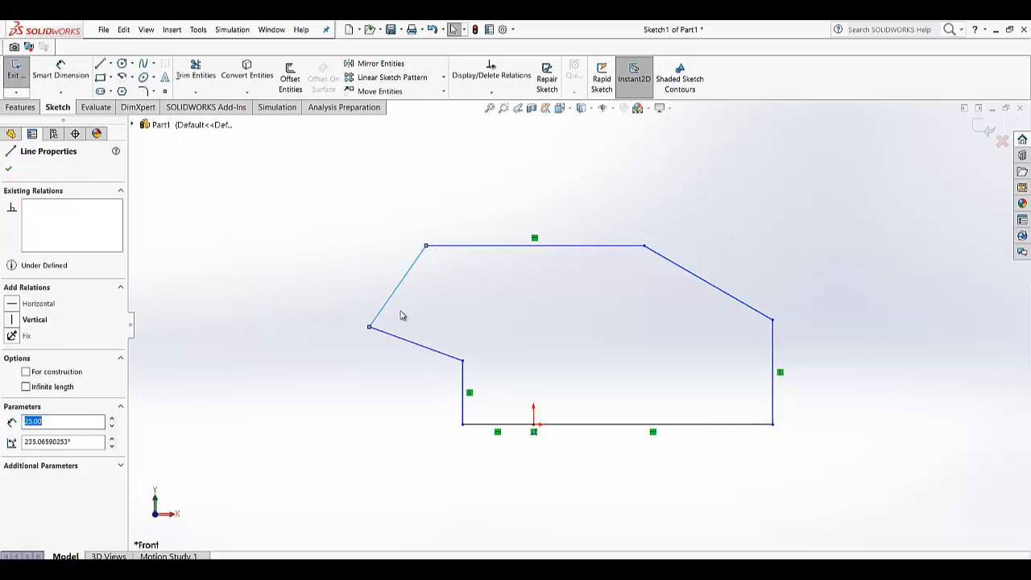
pyautogui.moveTo(703, 292)
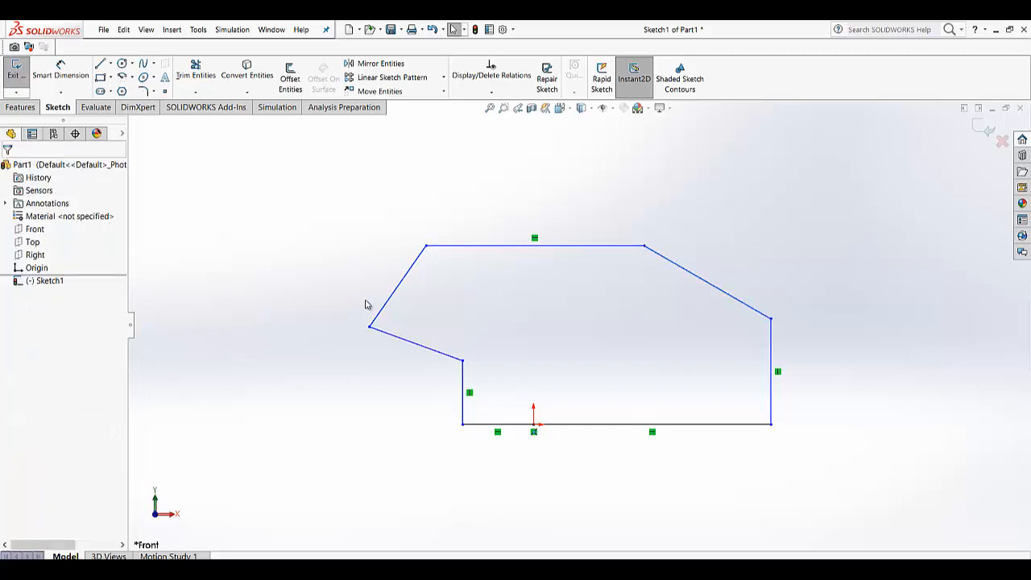
pyautogui.click(419, 347)
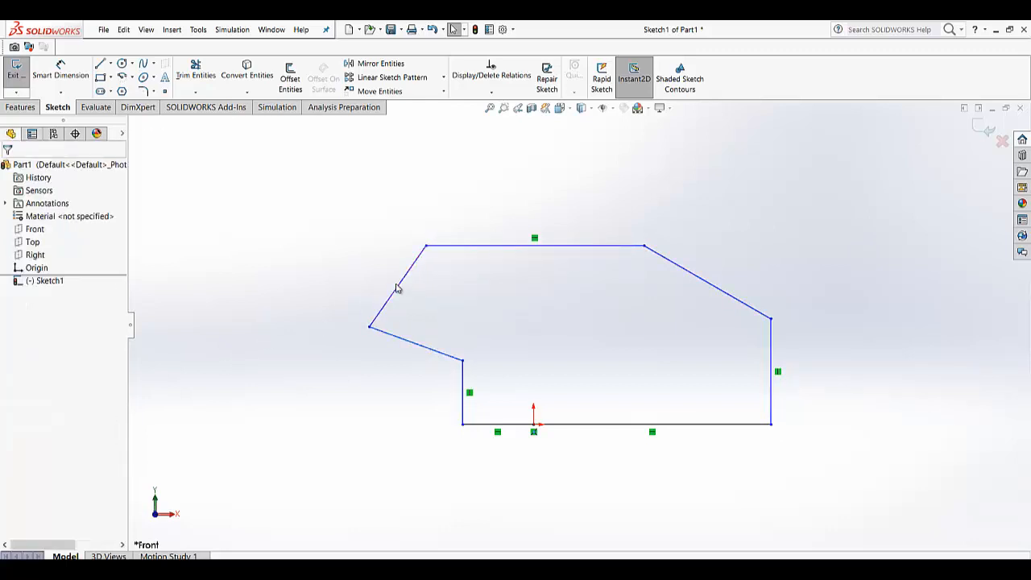
pyautogui.click(396, 286)
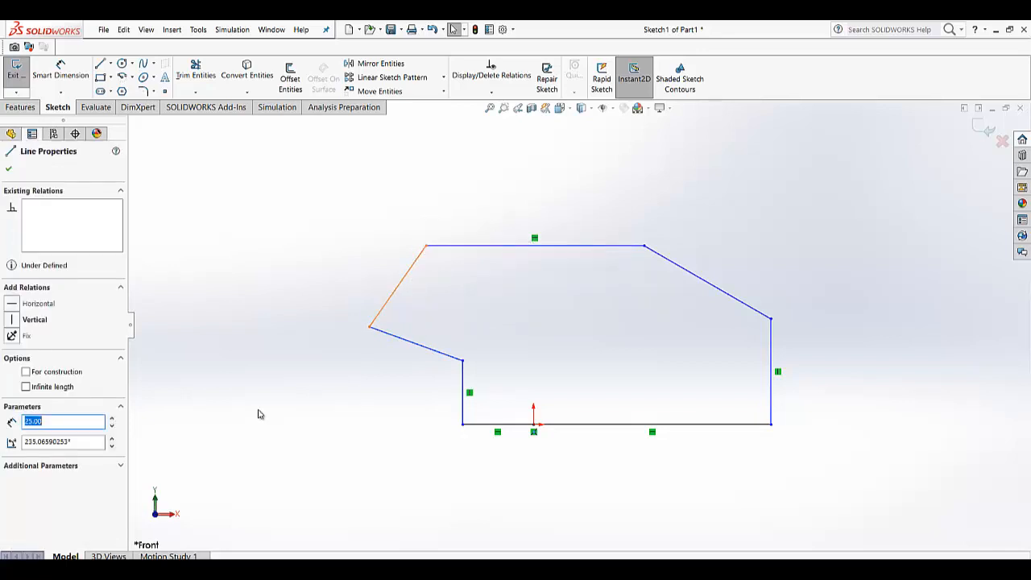
pyautogui.moveTo(226, 322)
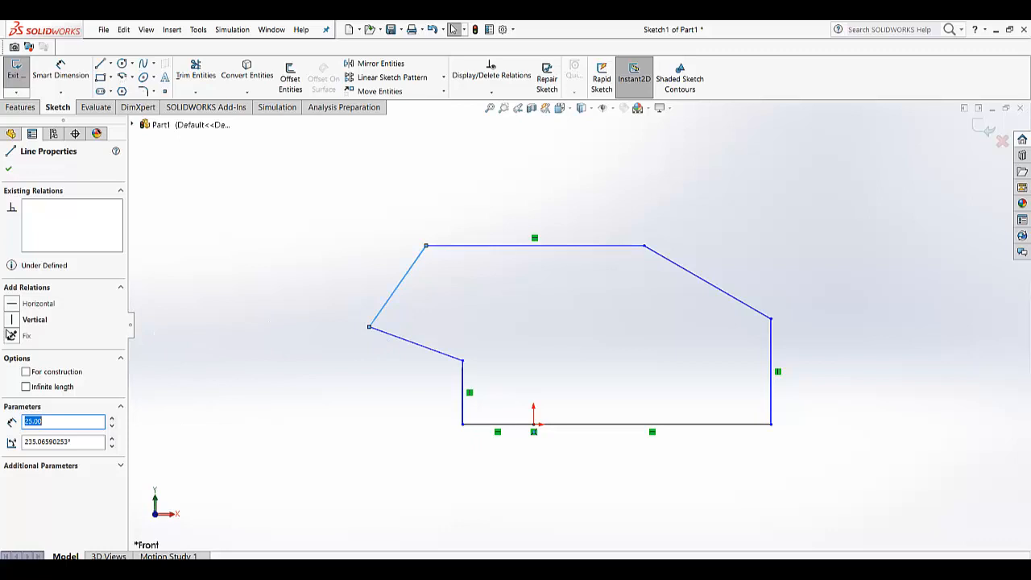
pyautogui.moveTo(405, 302)
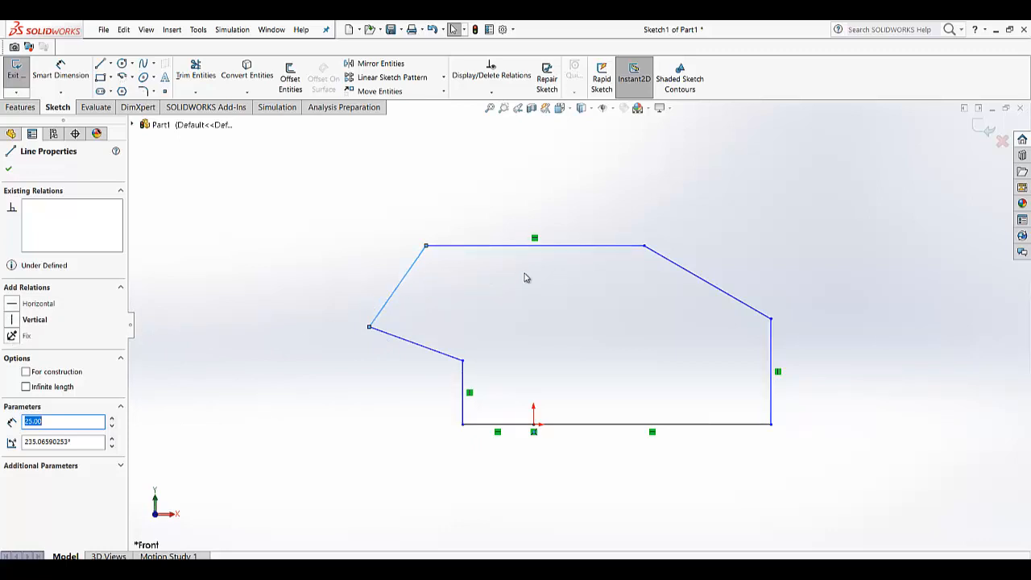
pyautogui.moveTo(506, 292)
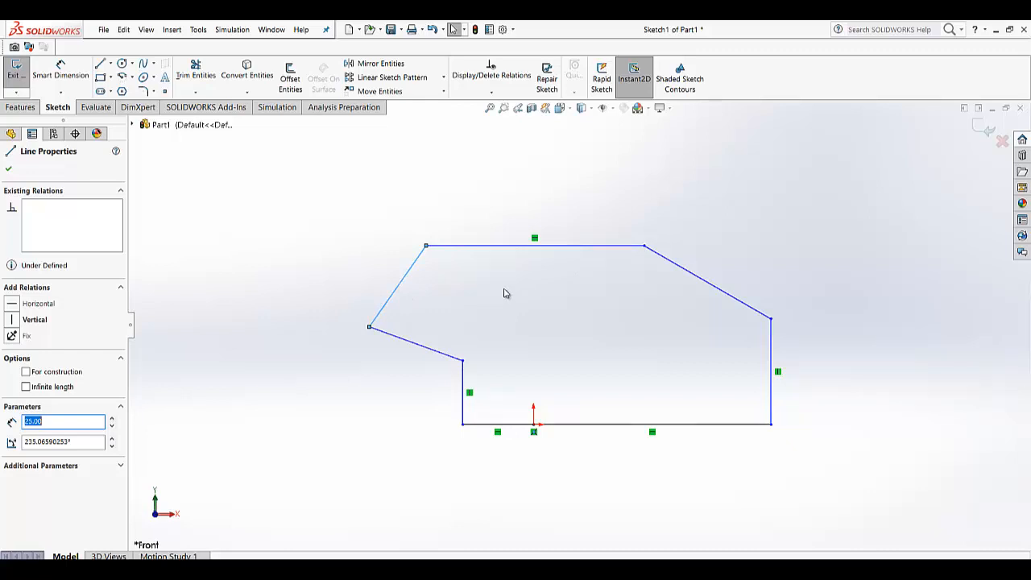
pyautogui.moveTo(478, 229)
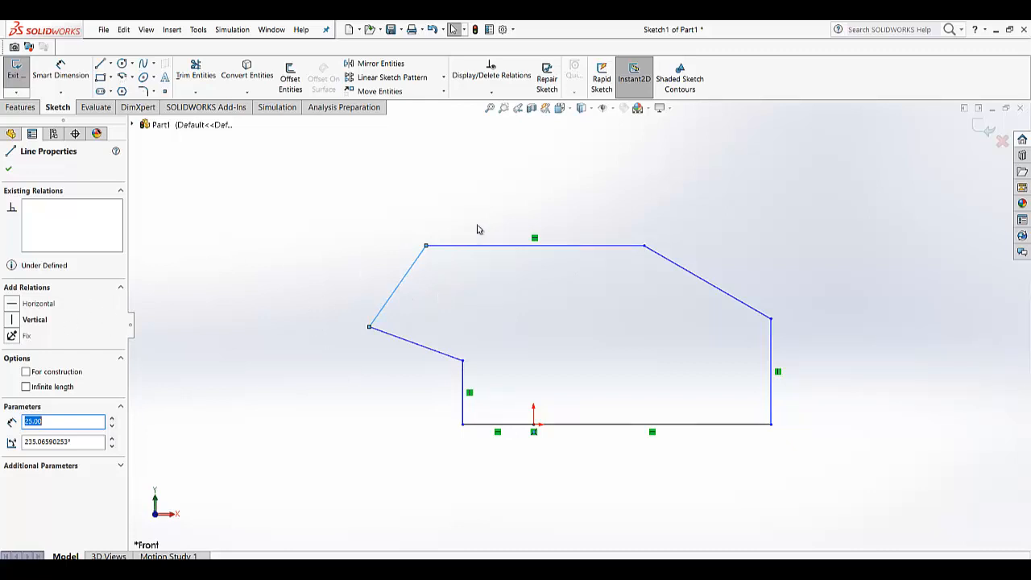
pyautogui.moveTo(478, 251)
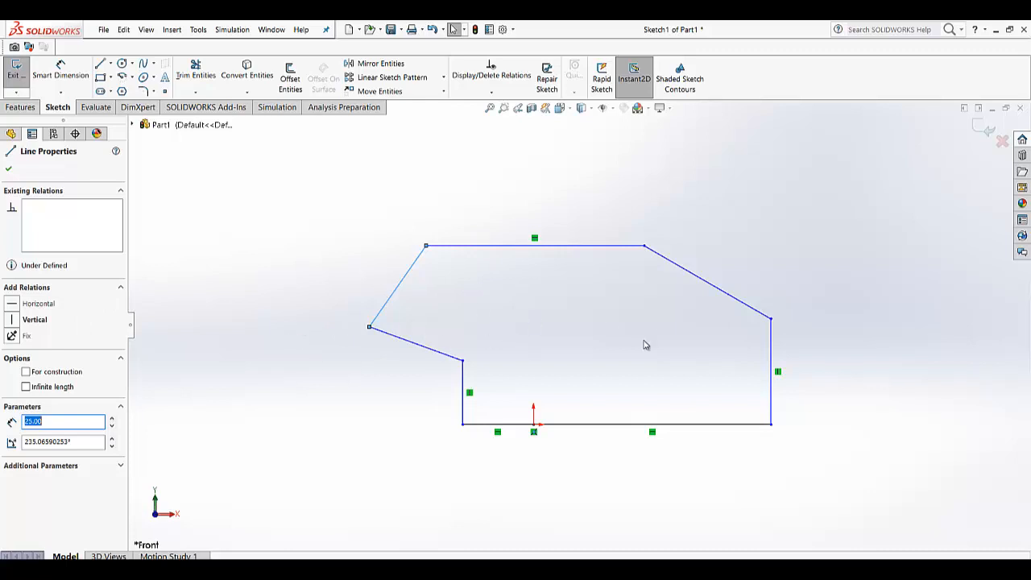
pyautogui.moveTo(93, 38)
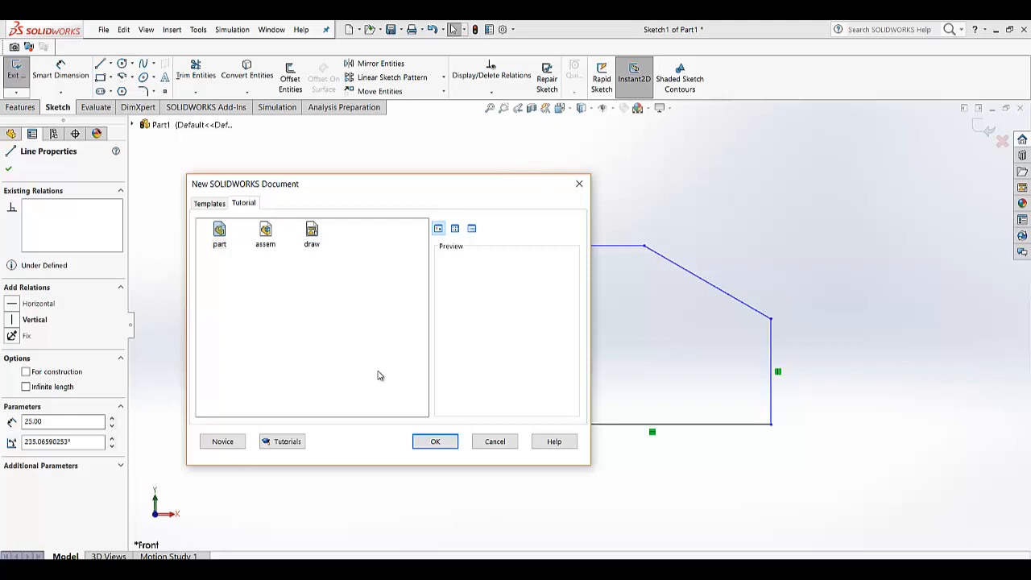
# Create Part2, start a Front-plane sketch, and choose the Line tool
pyautogui.click(435, 441)
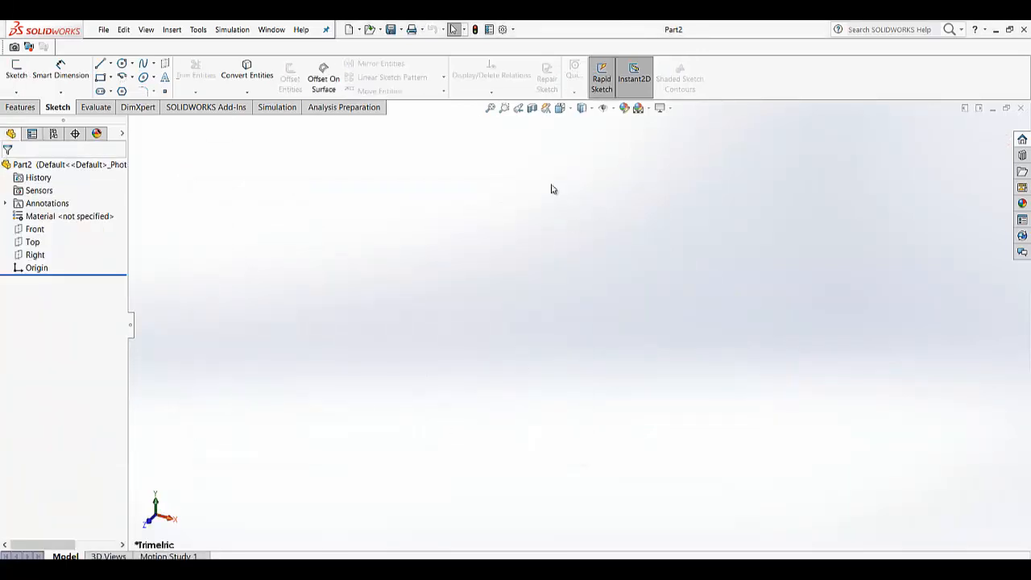
pyautogui.click(16, 75)
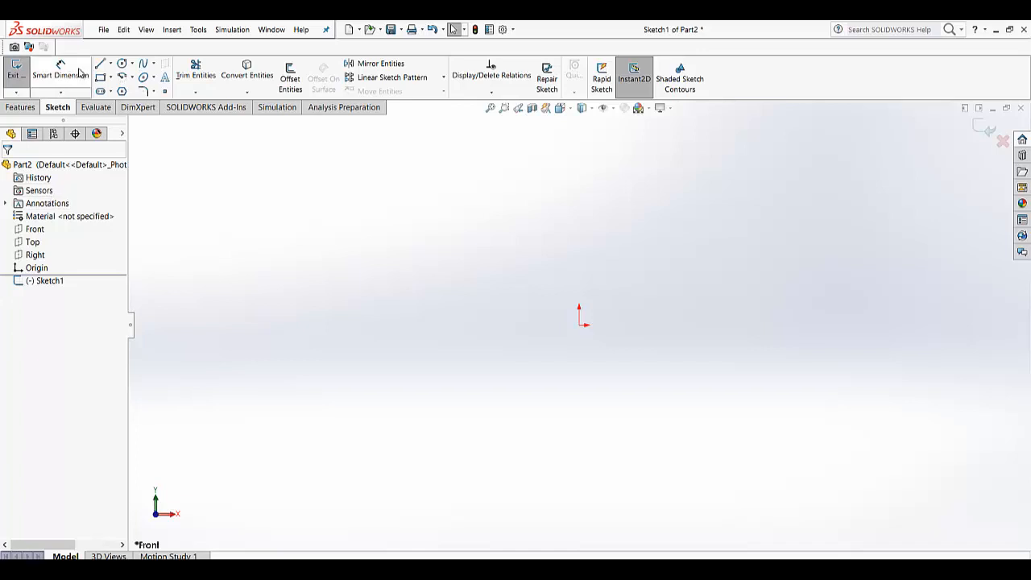
pyautogui.click(100, 63)
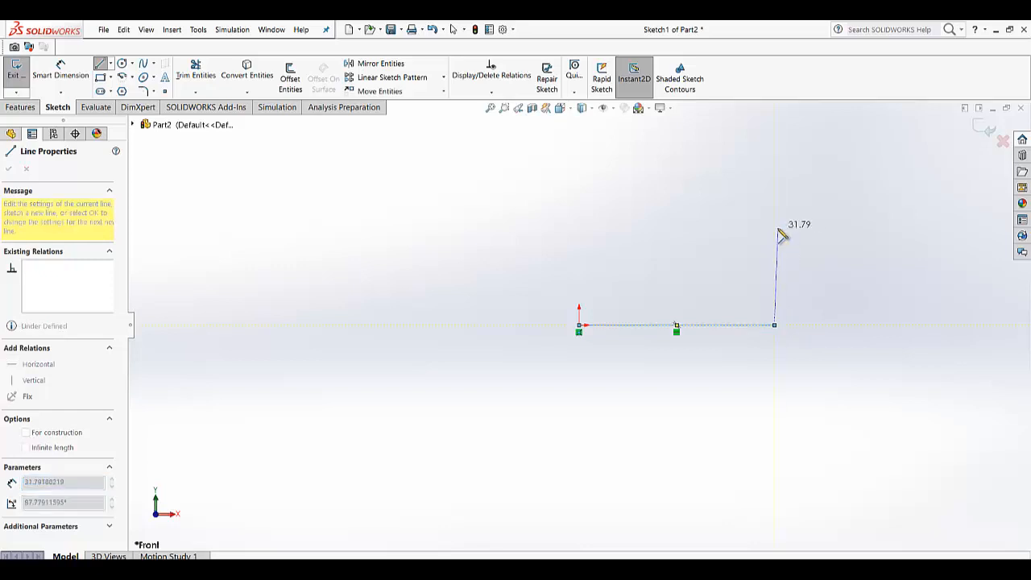
# Draw the vertical line above the 60-long base line in Part2's sketch
pyautogui.click(775, 234)
pyautogui.write('60')
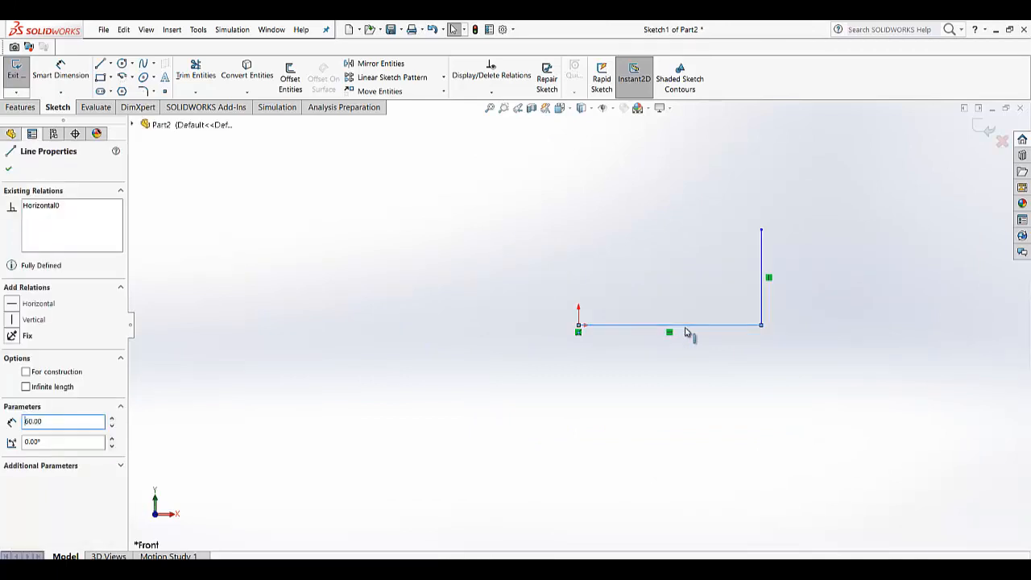
pyautogui.moveTo(687, 333)
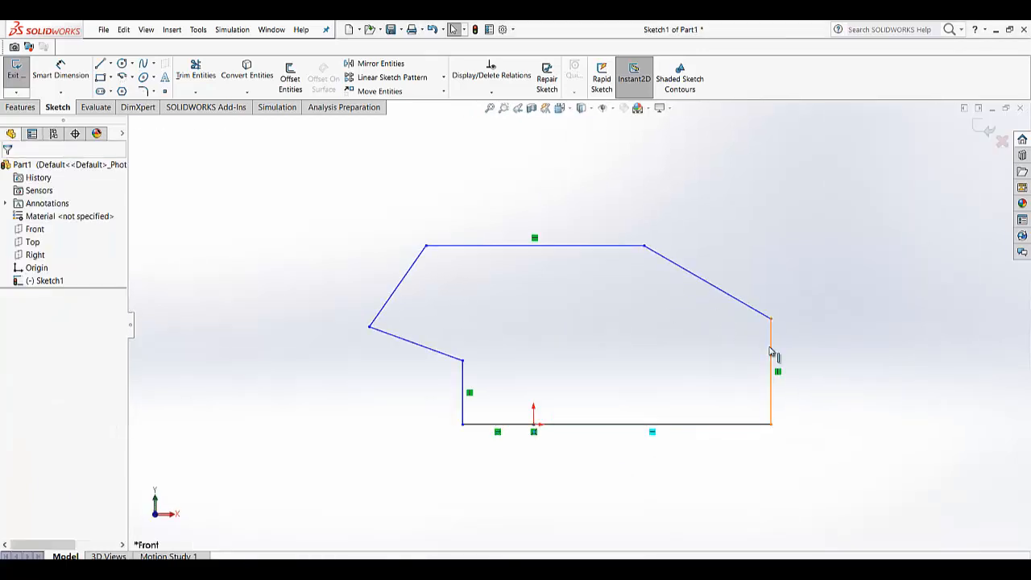
pyautogui.click(770, 370)
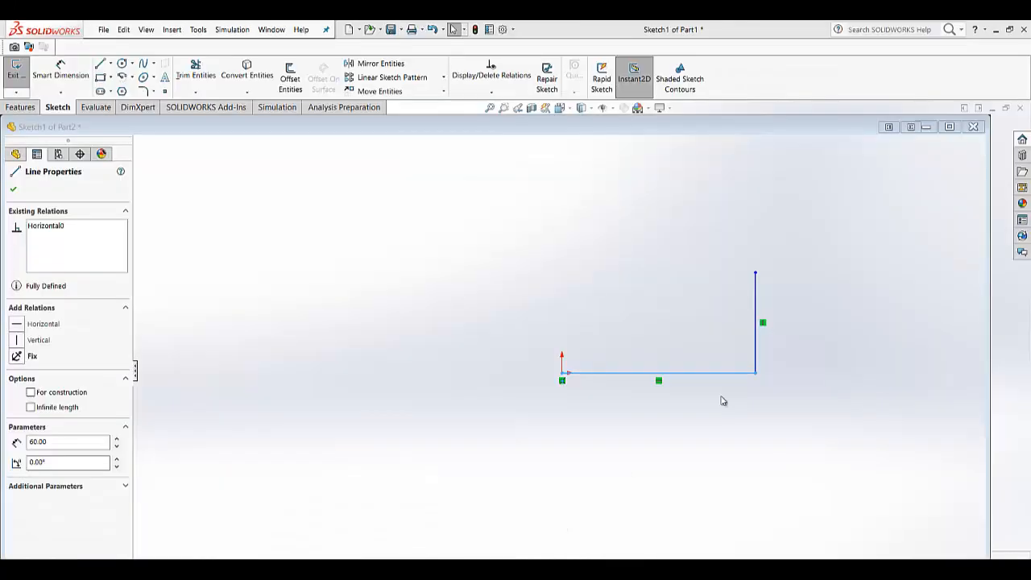
pyautogui.click(756, 322)
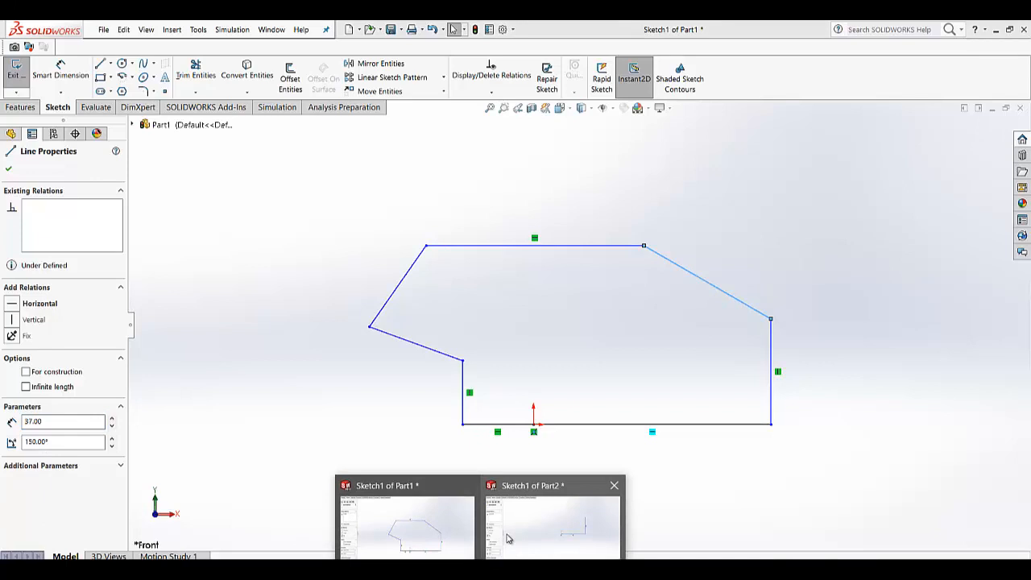
pyautogui.click(550, 524)
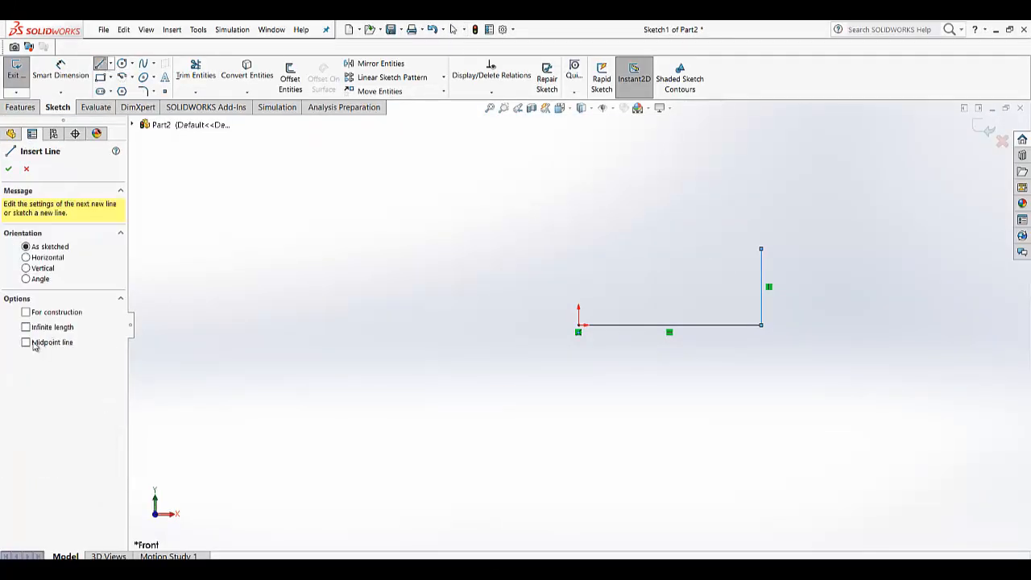
# Sketch a slanted construction line starting from the vertical line's top
pyautogui.click(25, 312)
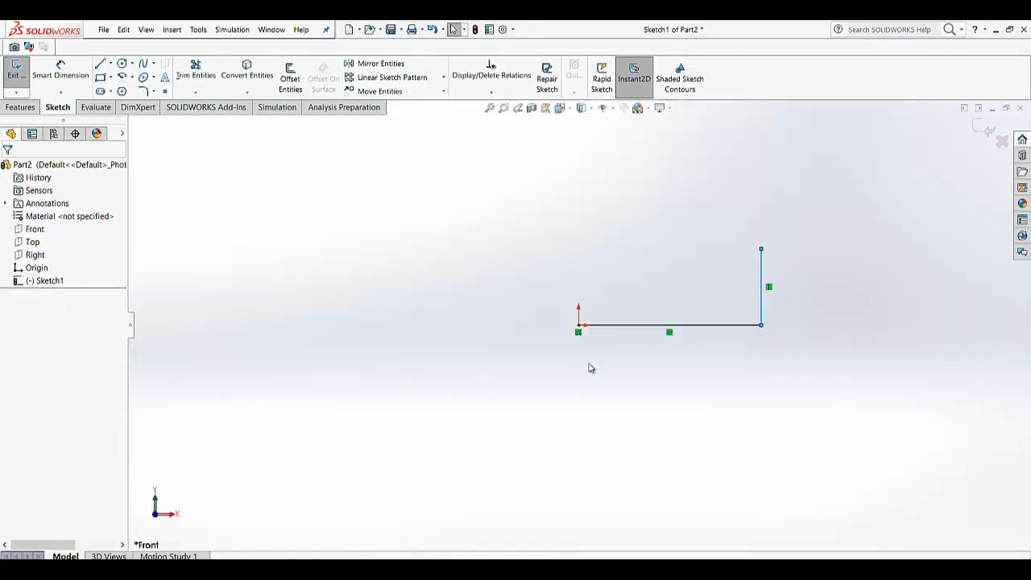
pyautogui.click(761, 249)
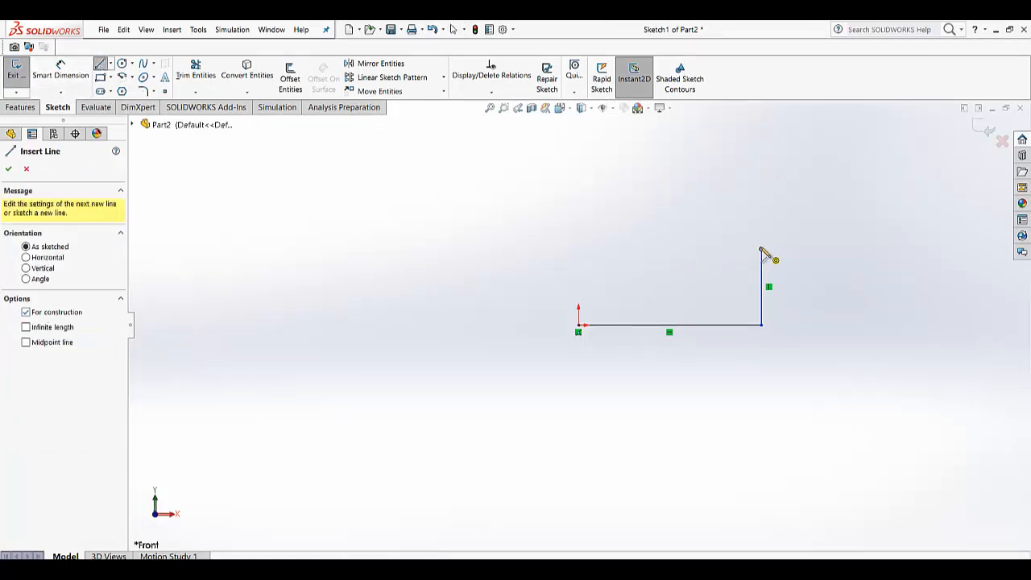
pyautogui.click(678, 191)
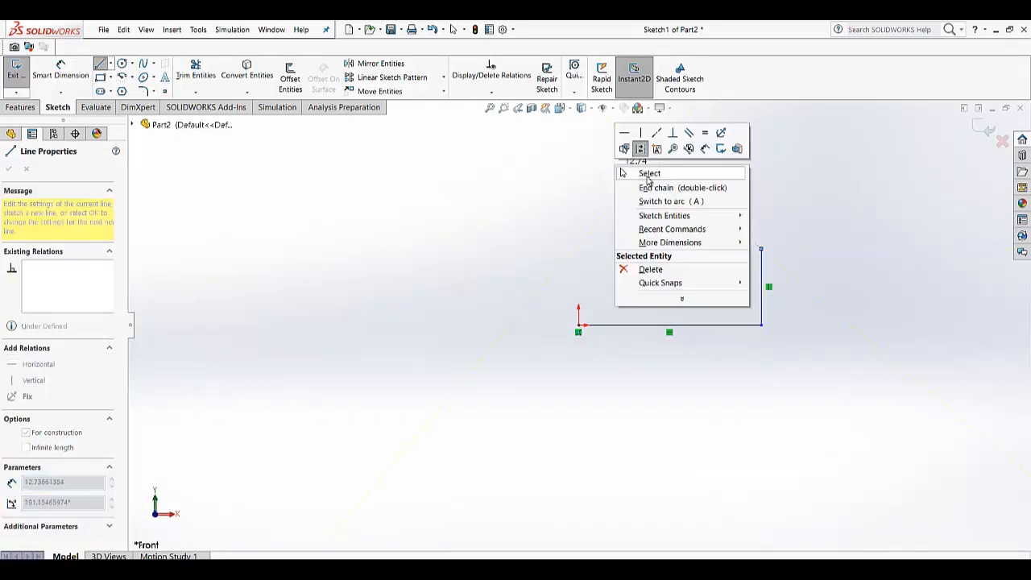
pyautogui.click(649, 173)
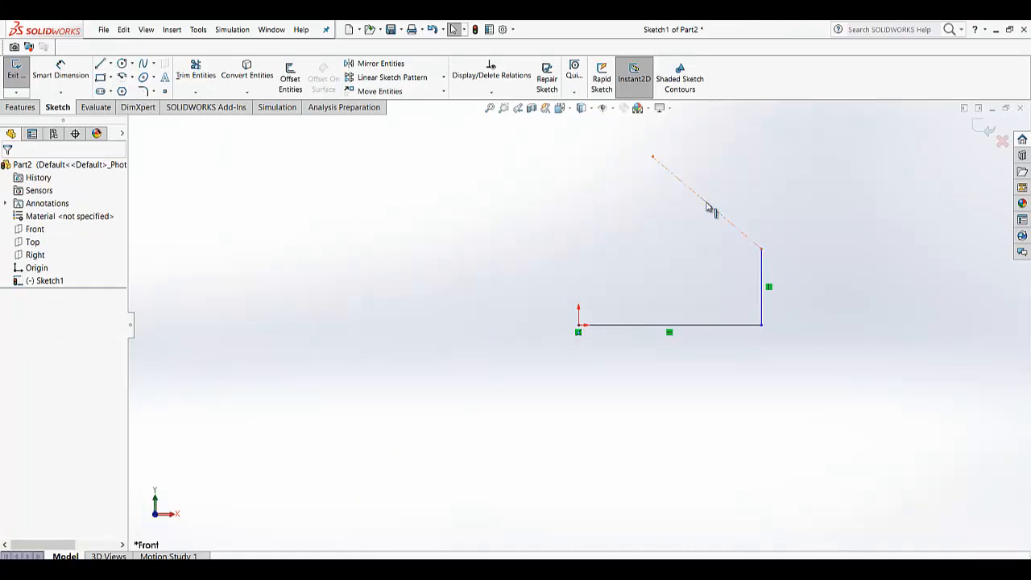
# Set the vertical line's length to 25 and select the slanted construction line
pyautogui.click(707, 205)
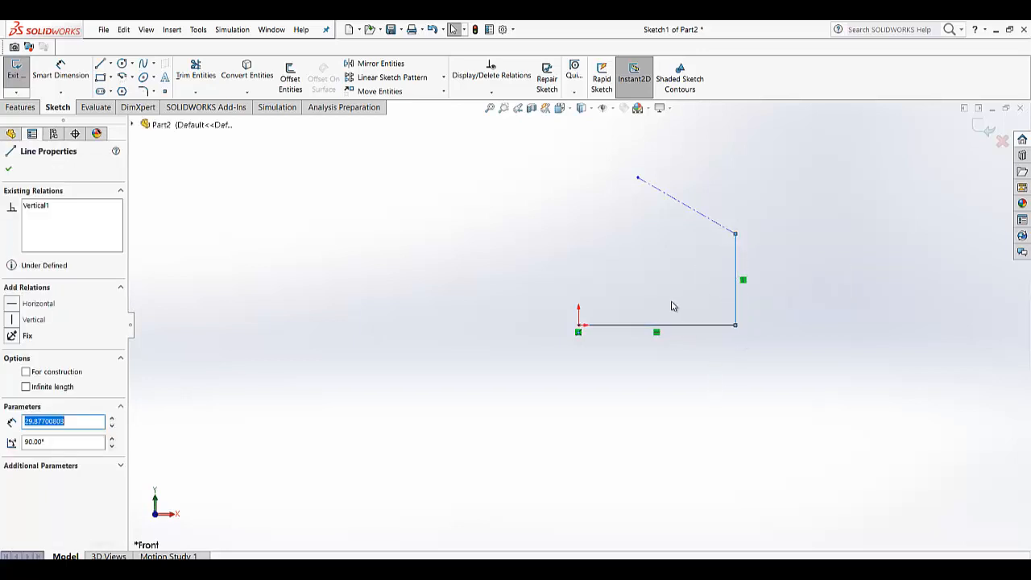
pyautogui.click(11, 304)
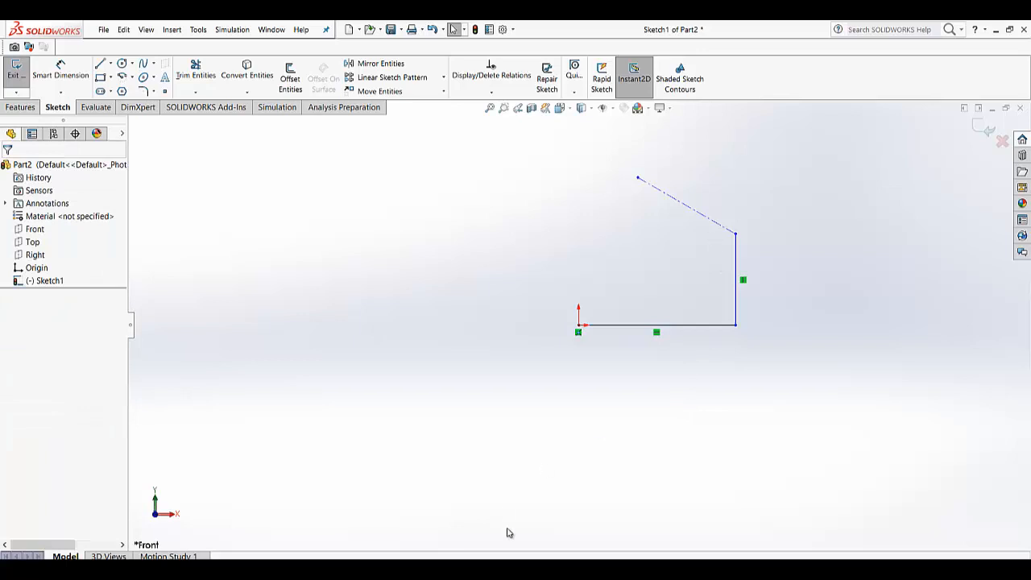
pyautogui.click(655, 324)
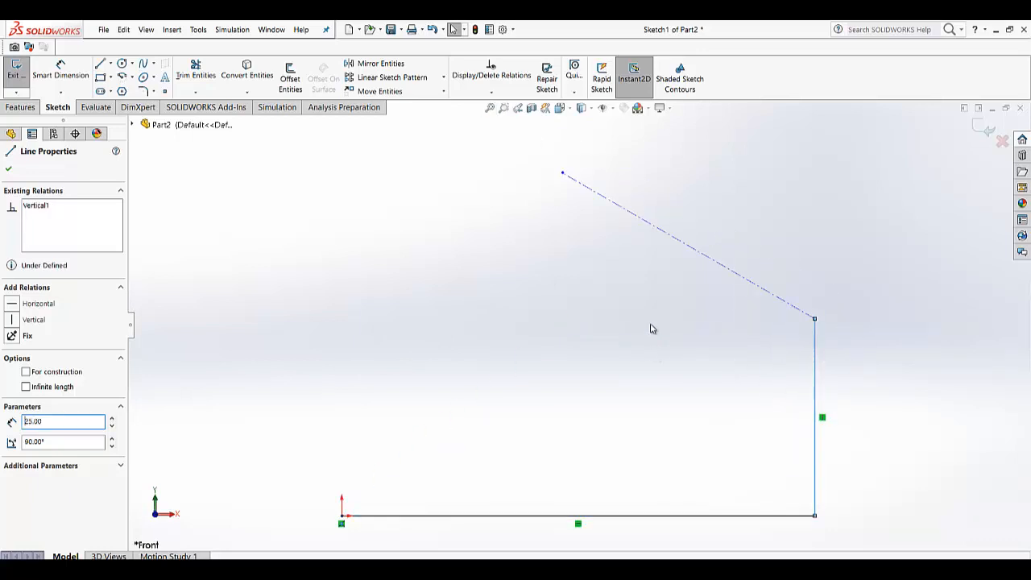
pyautogui.click(28, 335)
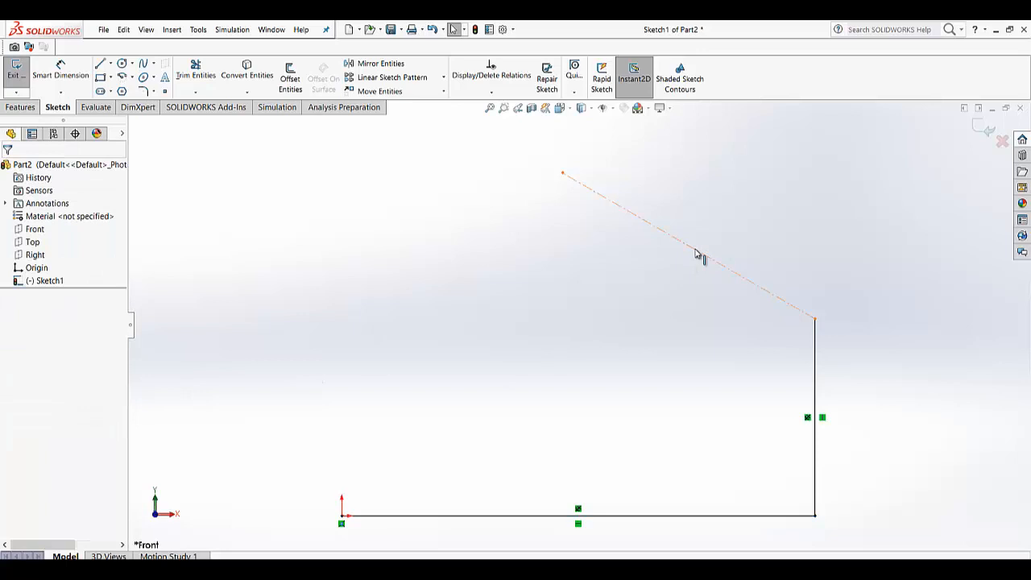
pyautogui.click(689, 246)
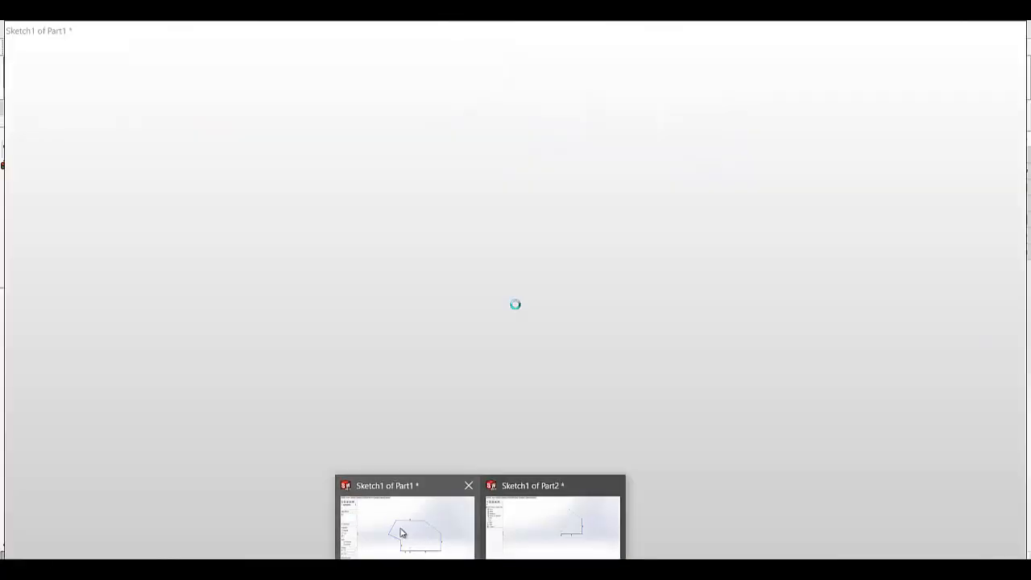
# Compare against Part1's outline and edit the construction line's end point coordinates
pyautogui.click(405, 527)
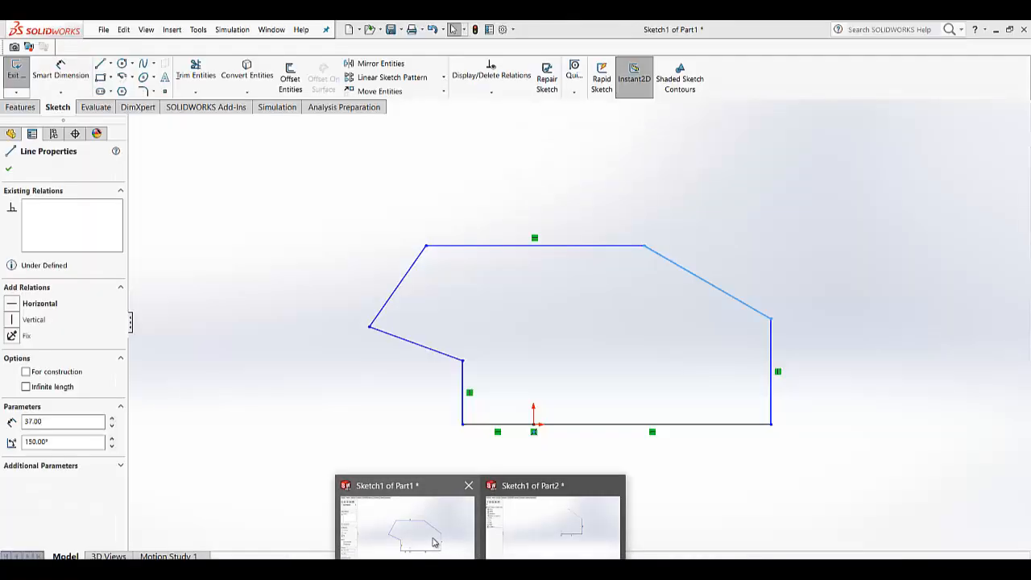
pyautogui.click(551, 524)
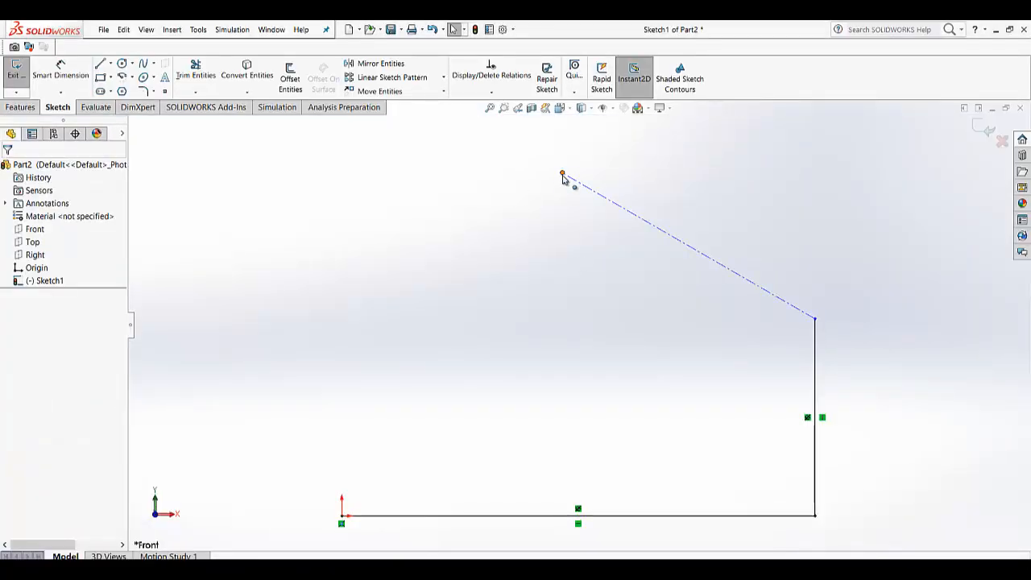
pyautogui.click(562, 174)
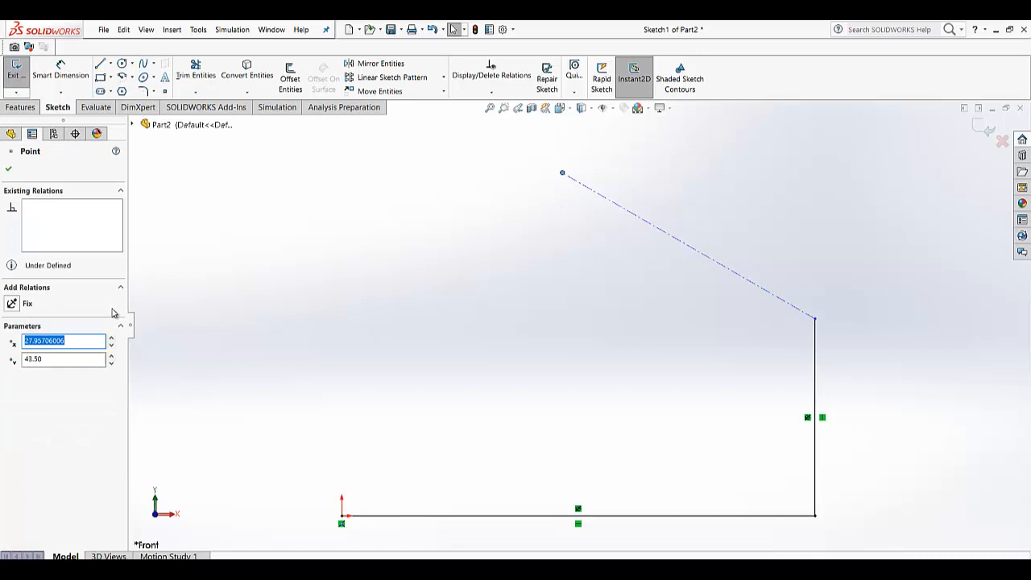
pyautogui.moveTo(662, 235)
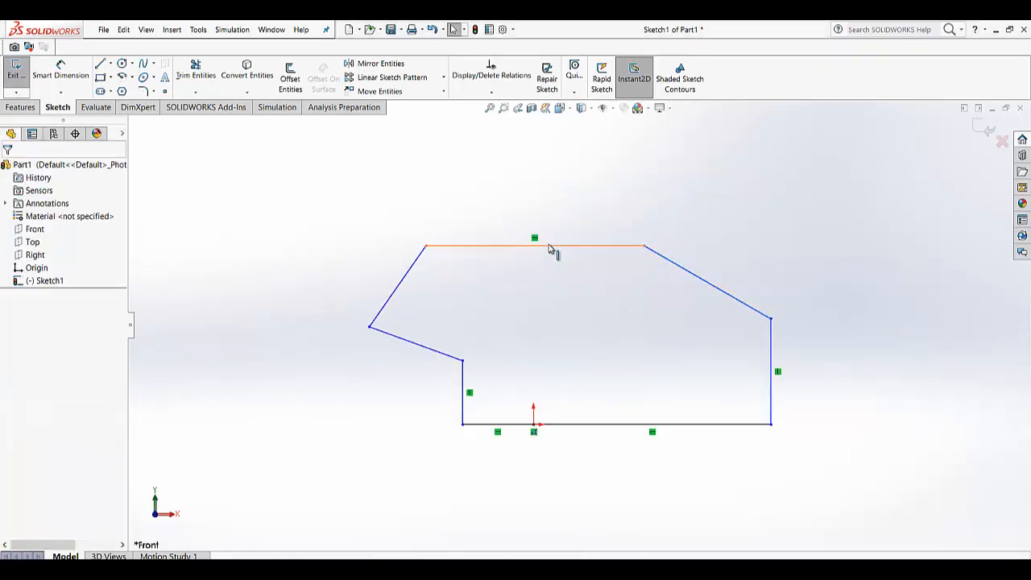
pyautogui.click(534, 246)
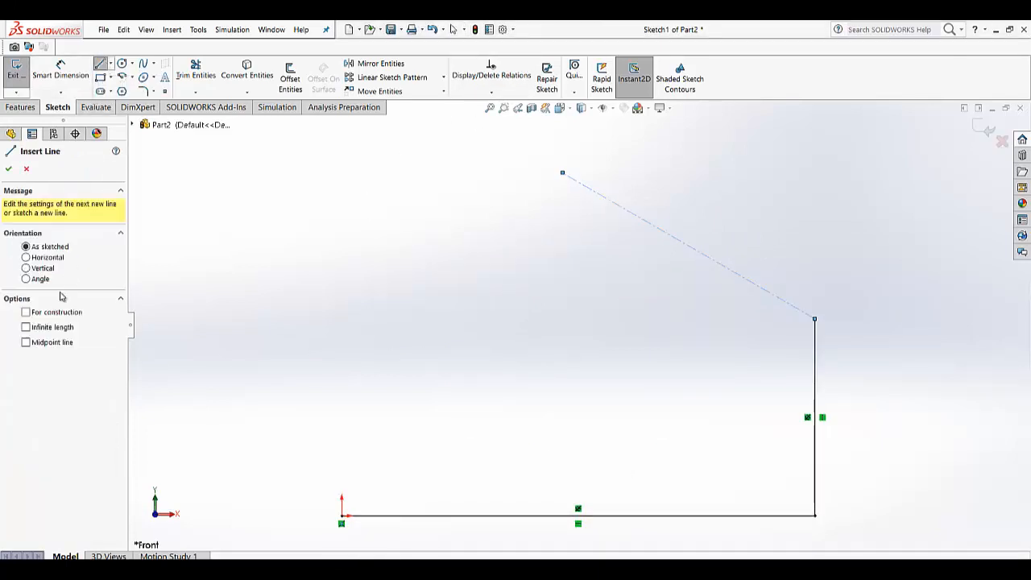
# Add a horizontal 55-long construction edge at 180° and a 25-long one at 220°
pyautogui.click(26, 312)
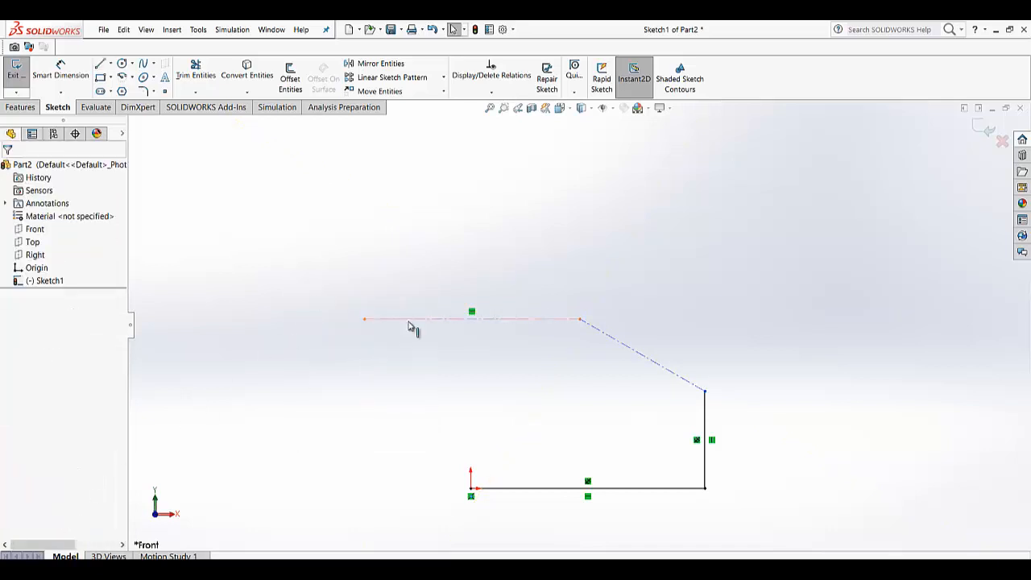
pyautogui.click(471, 320)
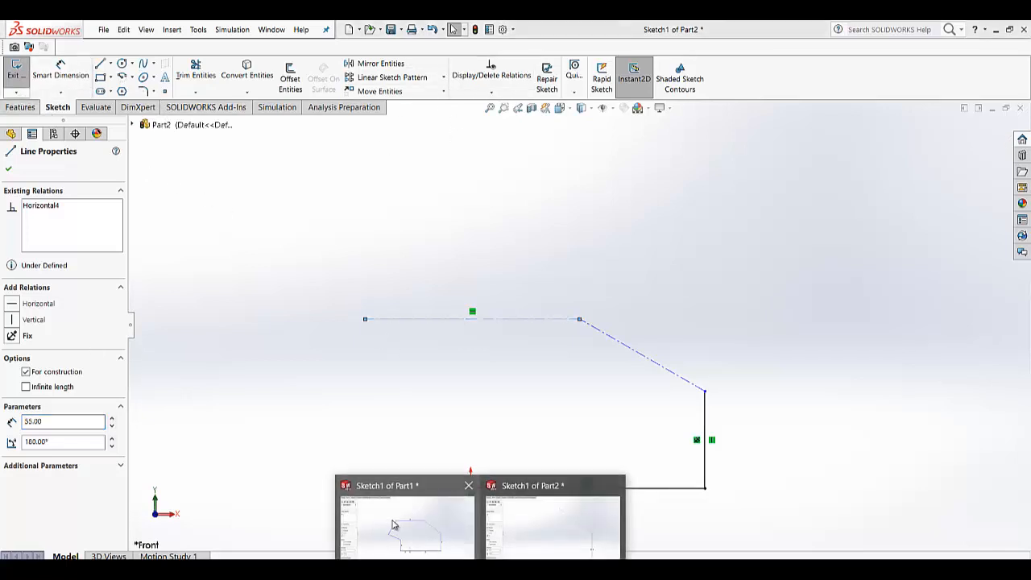
pyautogui.click(402, 515)
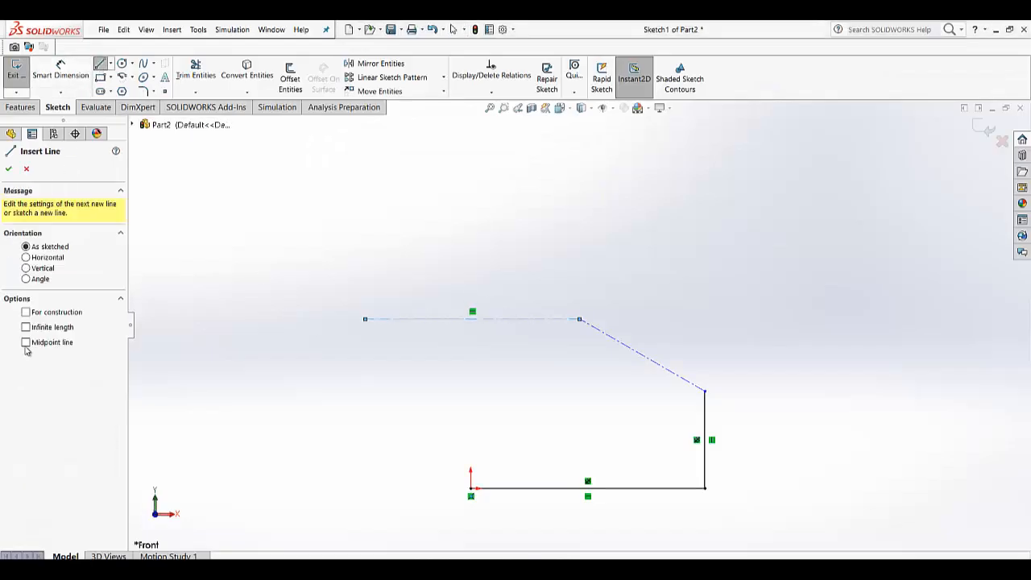
pyautogui.click(25, 311)
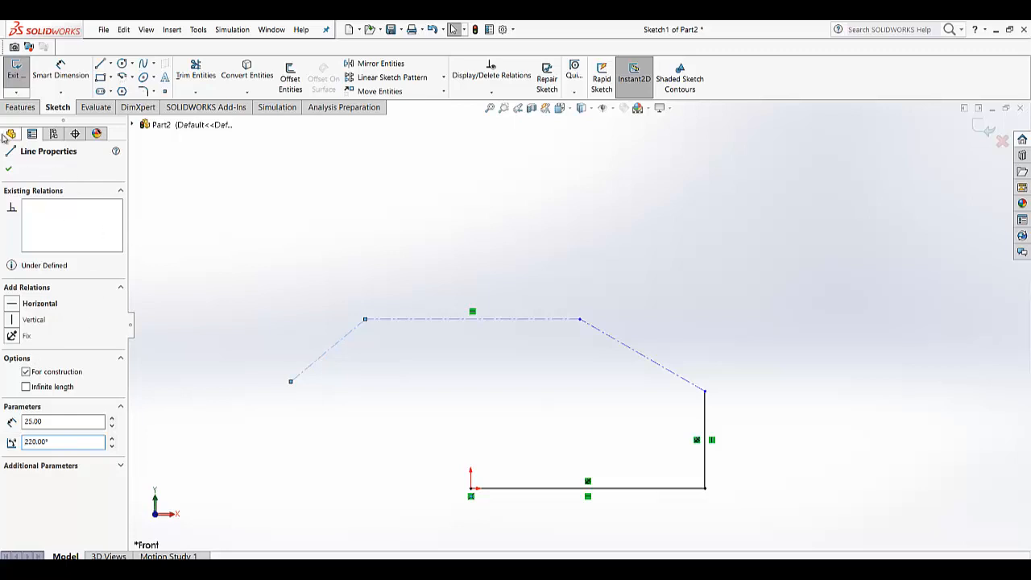
pyautogui.click(8, 168)
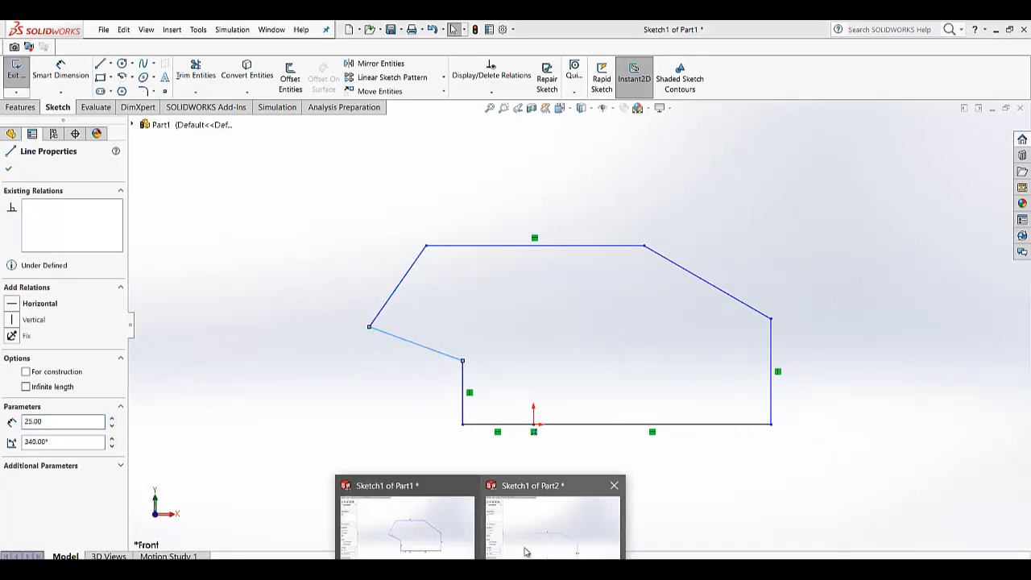
# Draw the last angled construction edge, then trace solid vertical and bottom lines to the origin
pyautogui.click(550, 524)
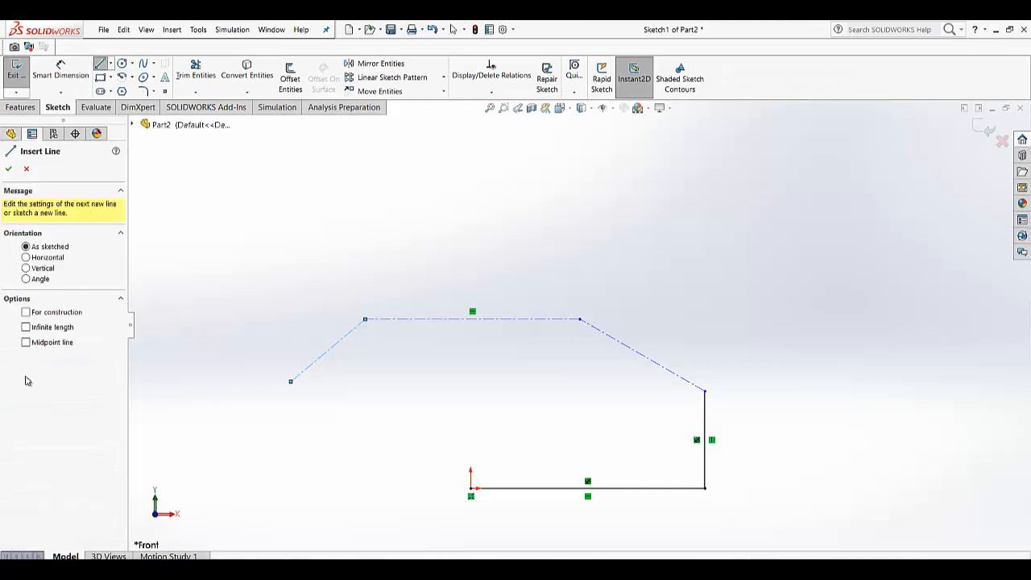
pyautogui.click(26, 312)
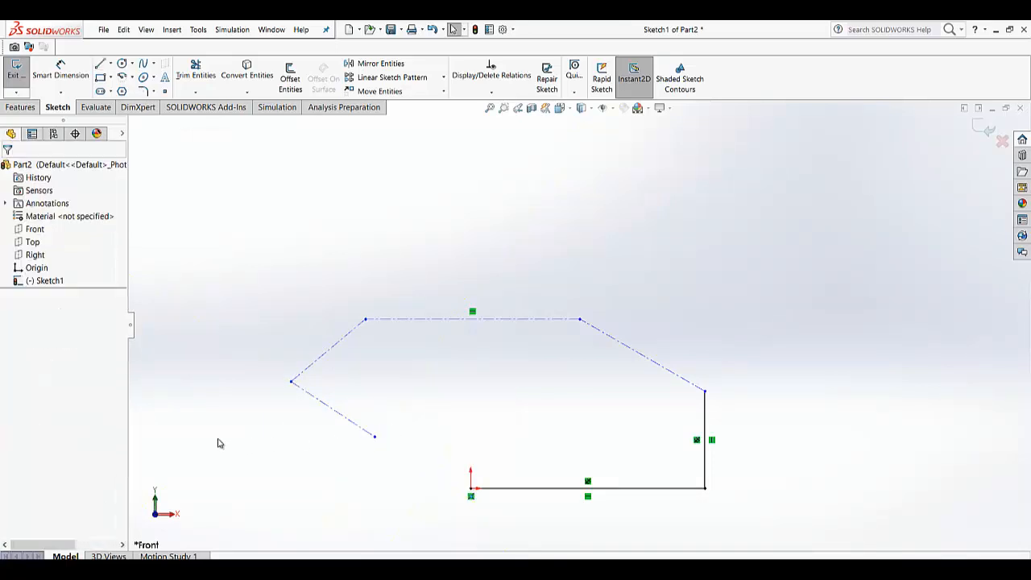
pyautogui.click(330, 409)
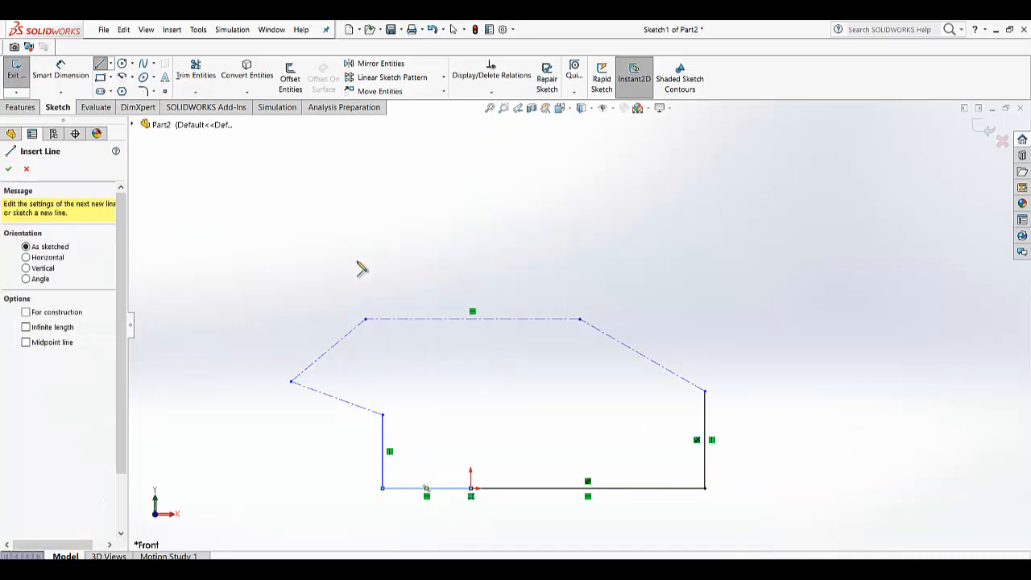
pyautogui.moveTo(508, 346)
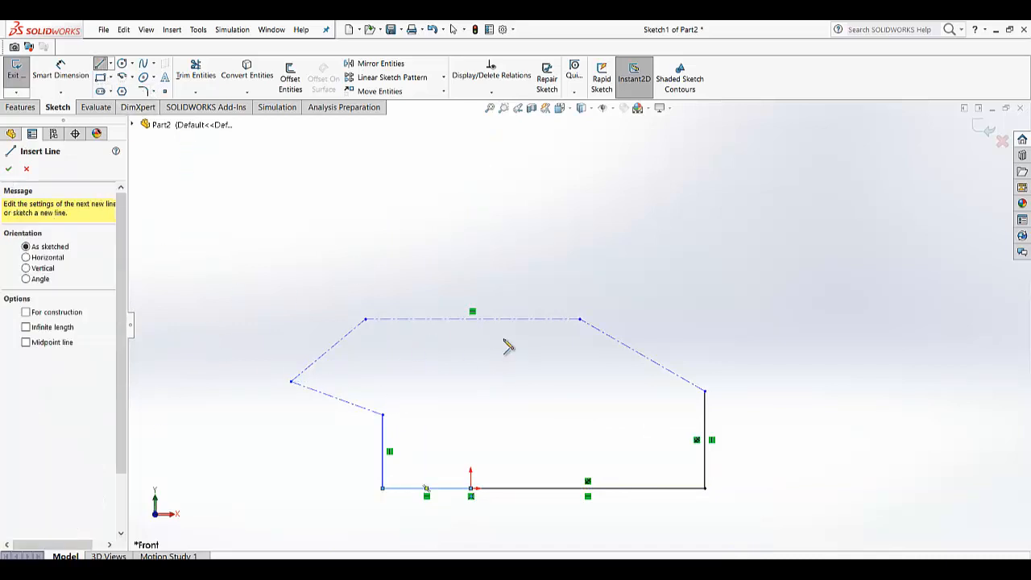
pyautogui.click(640, 355)
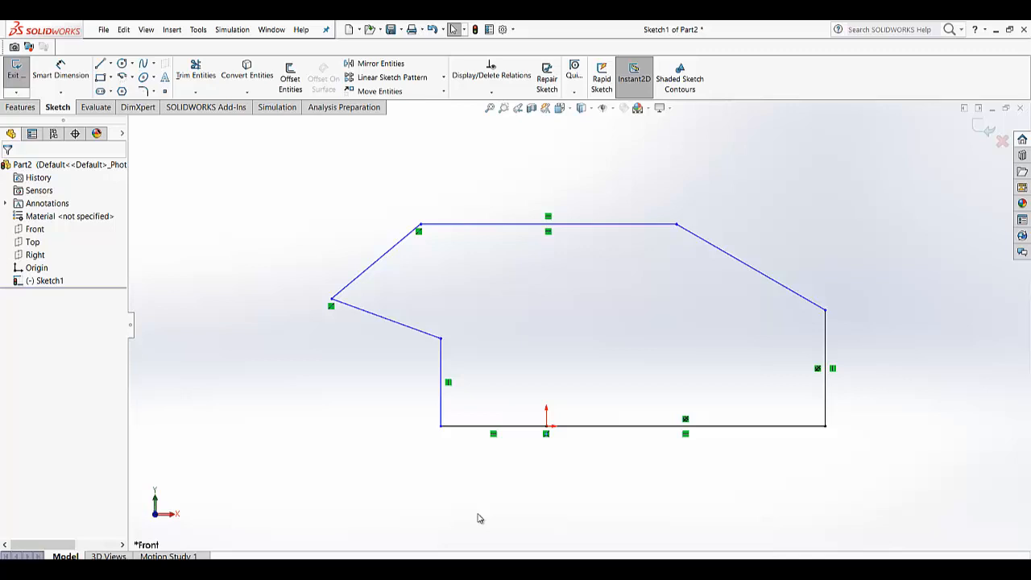
# Close the seven-sided solid profile and exit Sketch1
pyautogui.click(395, 330)
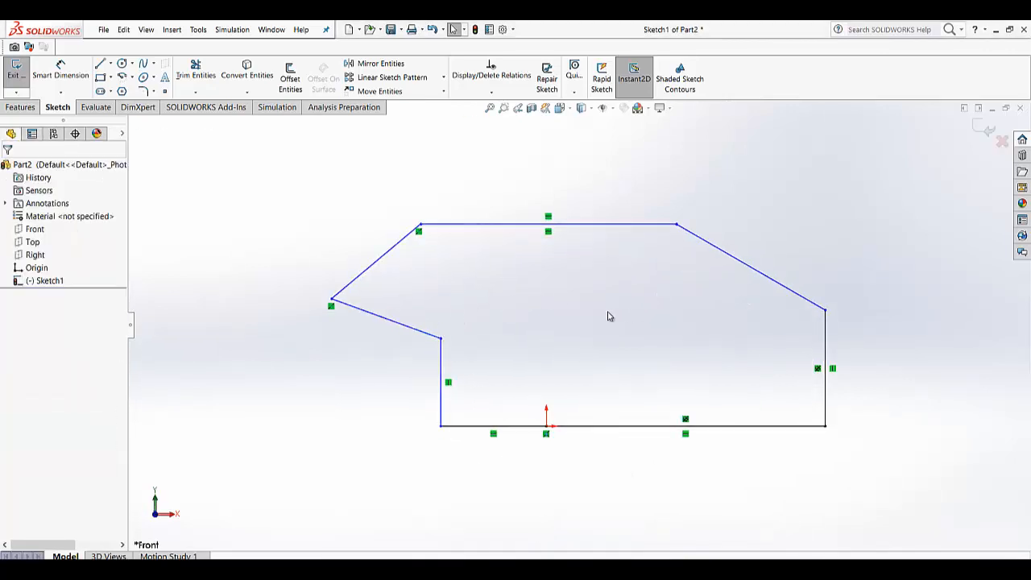
pyautogui.moveTo(723, 298)
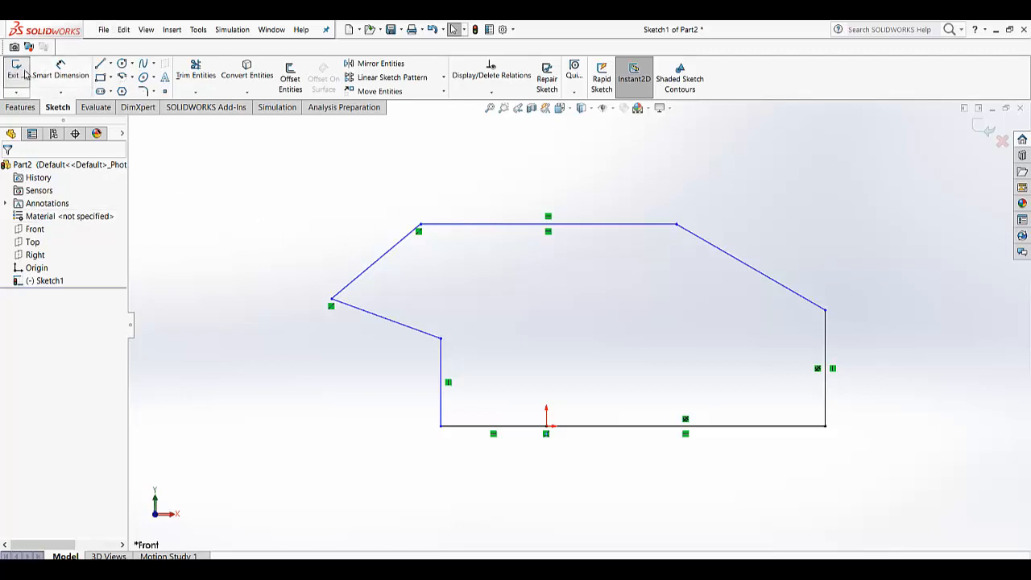
pyautogui.click(16, 73)
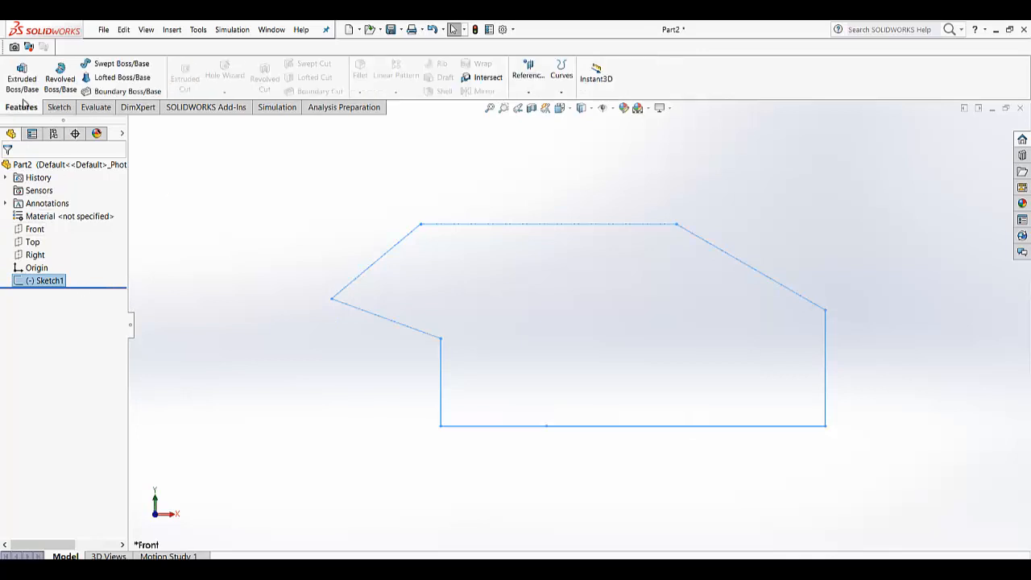
# Extrude the seven-sided profile at Blind depth into Boss-Extrude1, then orbit to inspect its faces
pyautogui.click(21, 73)
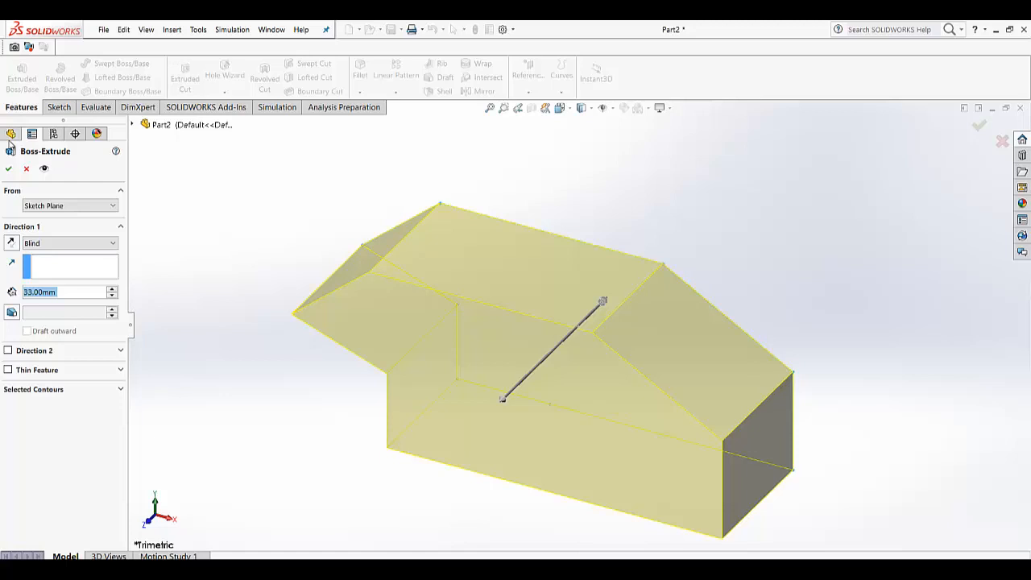
pyautogui.click(9, 168)
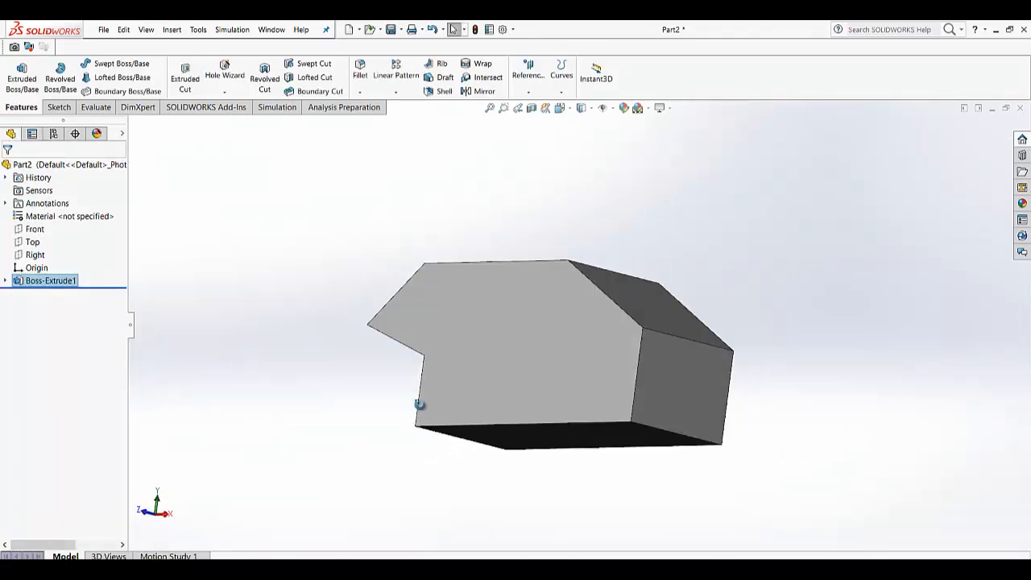
pyautogui.moveTo(548, 358); pyautogui.dragTo(548, 358)
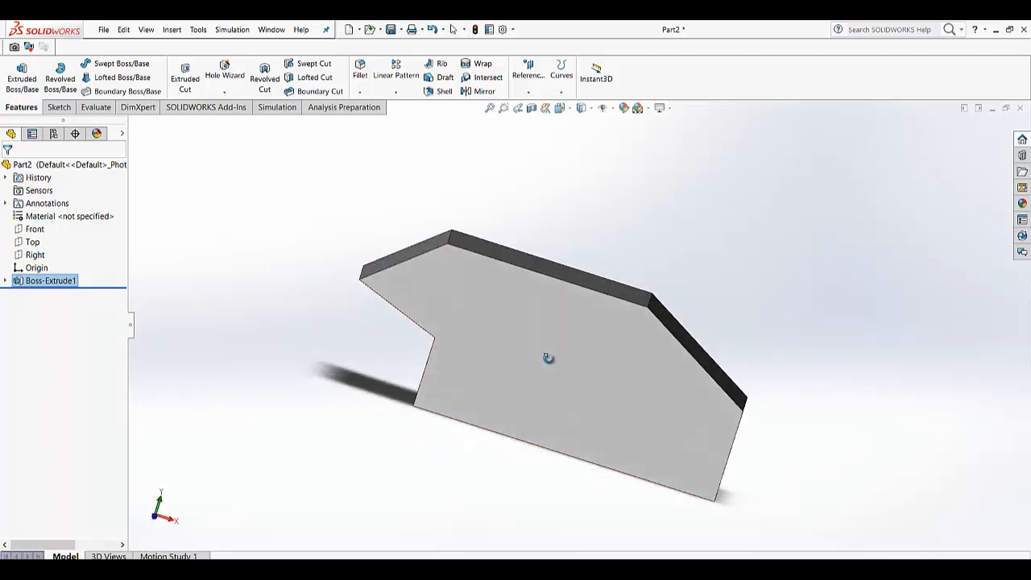
pyautogui.moveTo(547, 358); pyautogui.dragTo(495, 359)
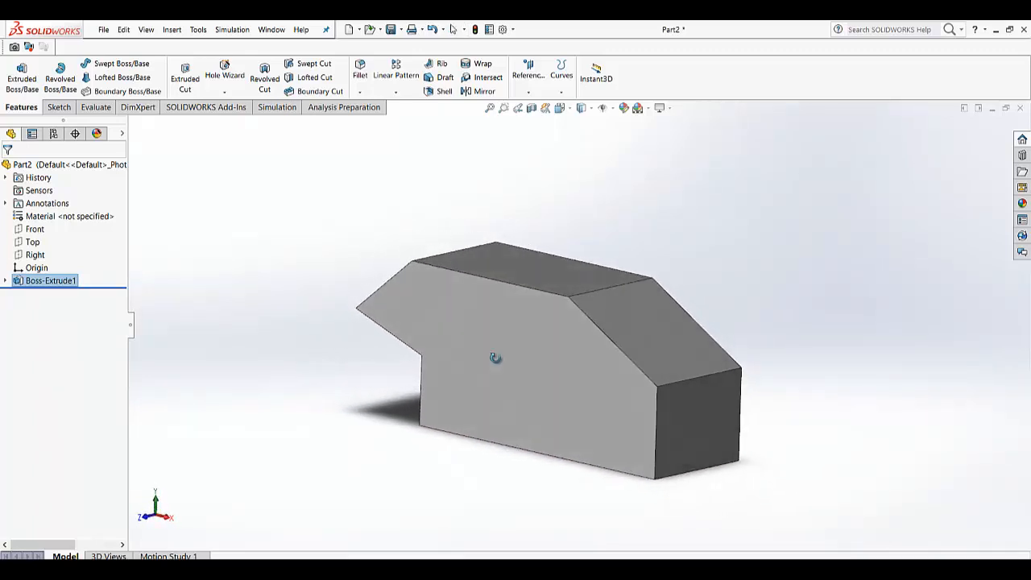
pyautogui.moveTo(496, 358); pyautogui.dragTo(571, 347)
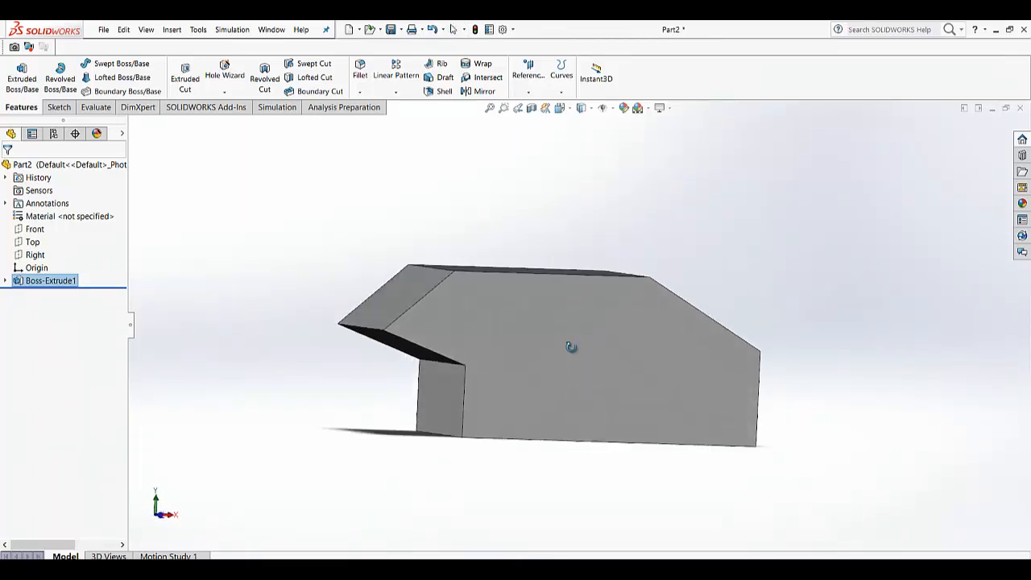
pyautogui.moveTo(571, 347); pyautogui.dragTo(513, 357)
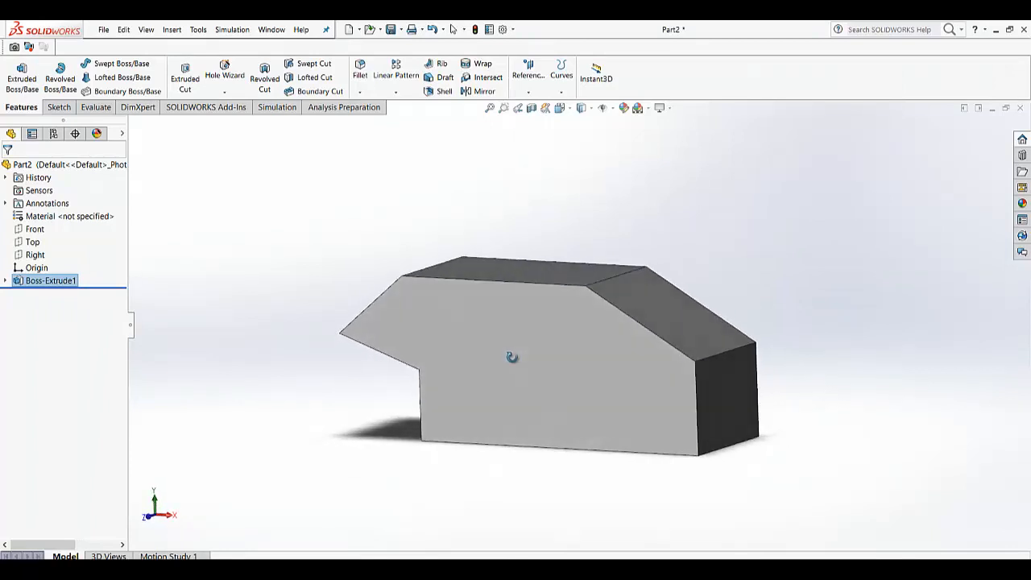
pyautogui.moveTo(512, 357); pyautogui.dragTo(564, 493)
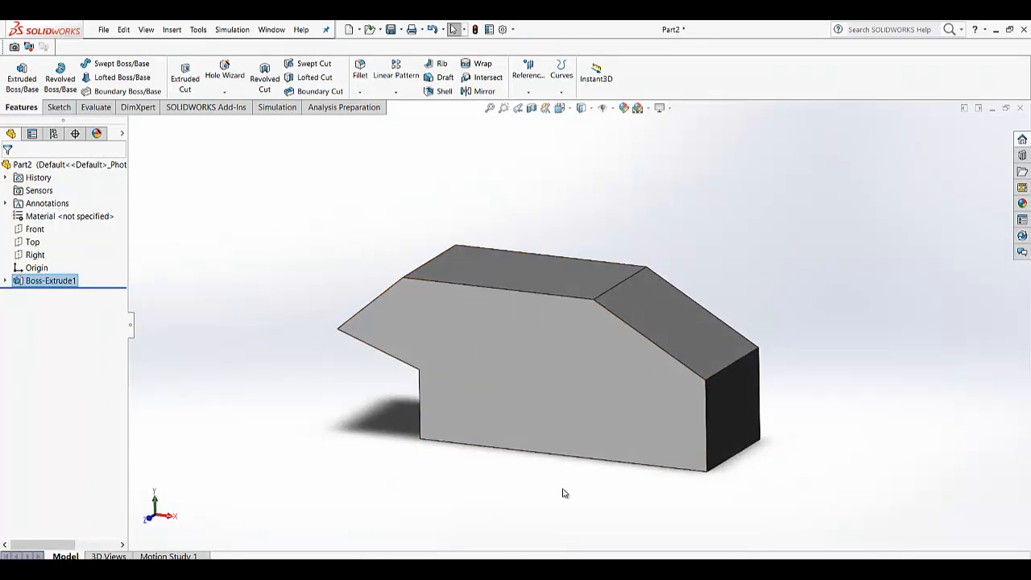